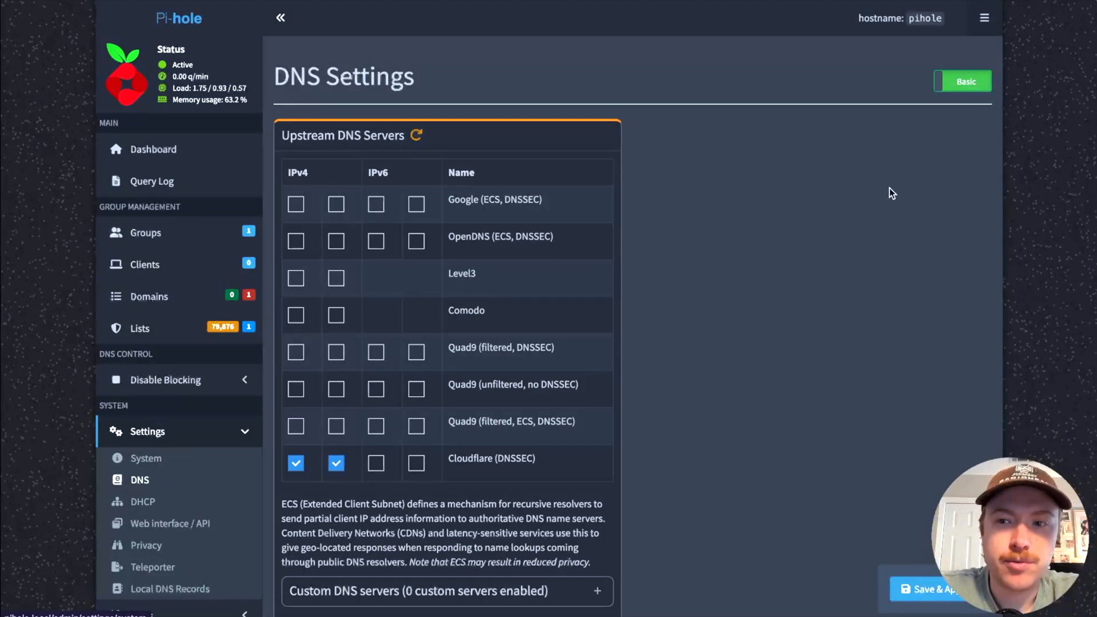
- Switch Pi-hole DNS settings to Expert, enable Permit all origins, and save and apply
left_click(966, 81)
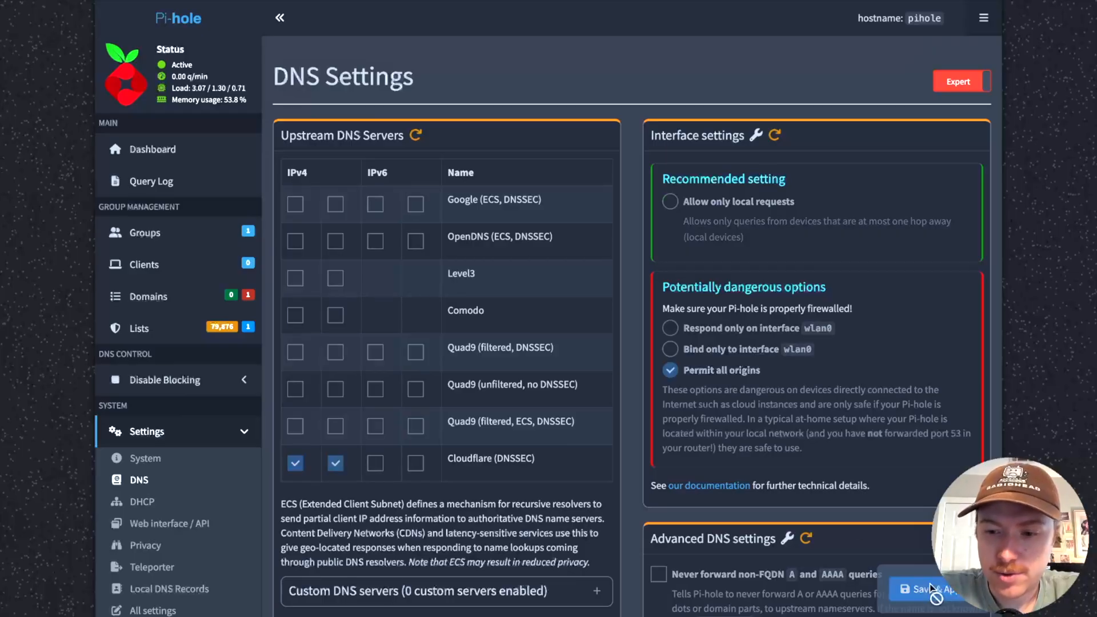
left_click(923, 588)
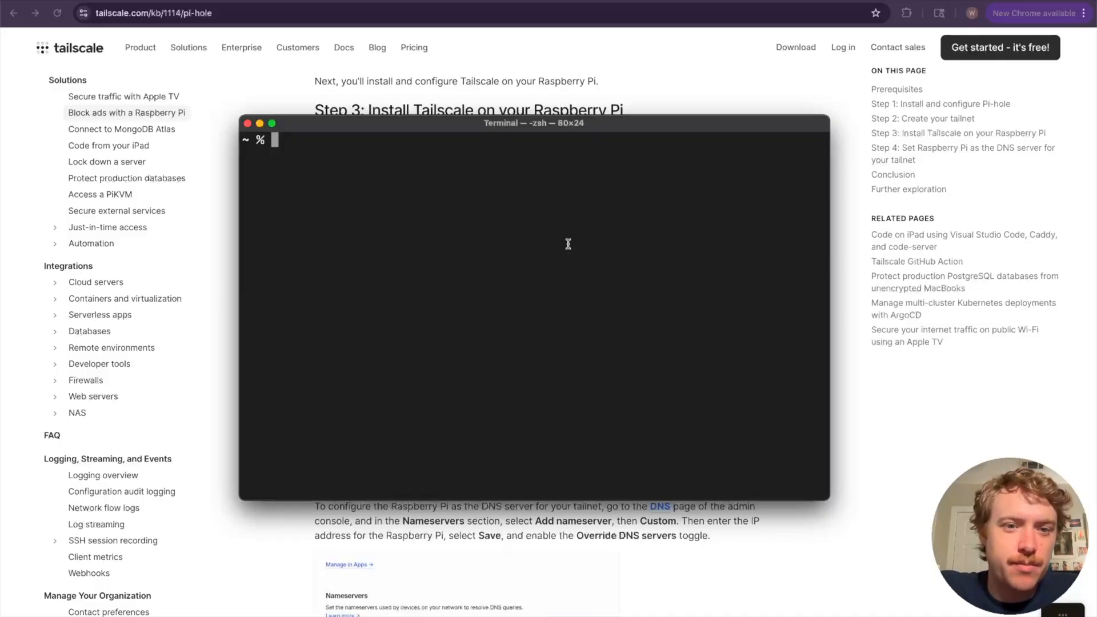
- SSH into wesops@pihole, install Tailscale, run tailscale up with --accept-dns=false, and copy the login link
type("ssh")
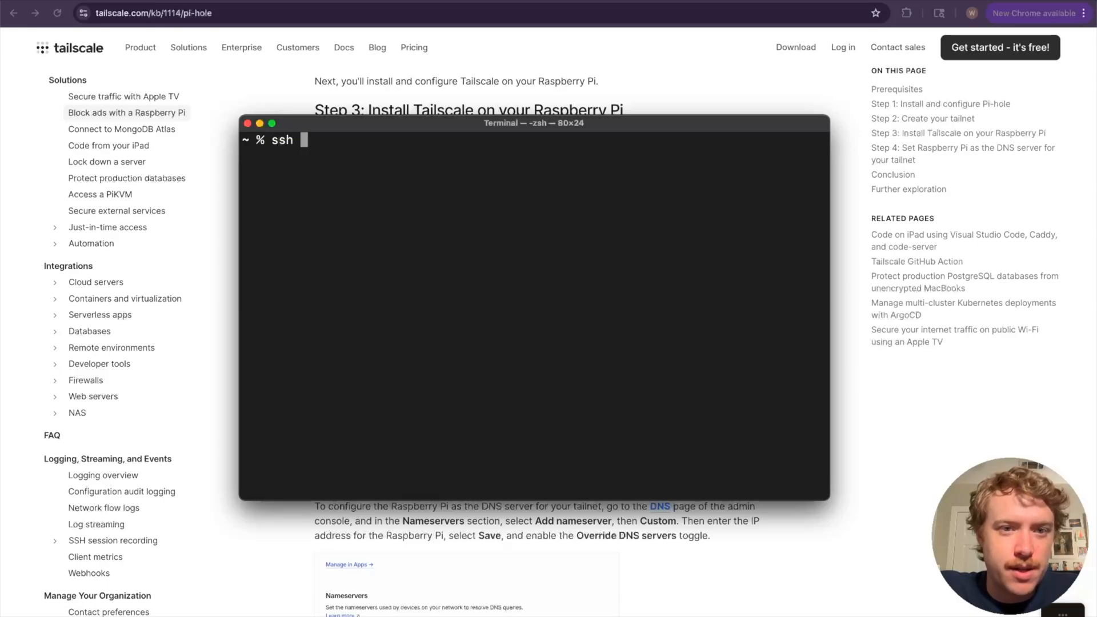
type("wesops@pihole.local")
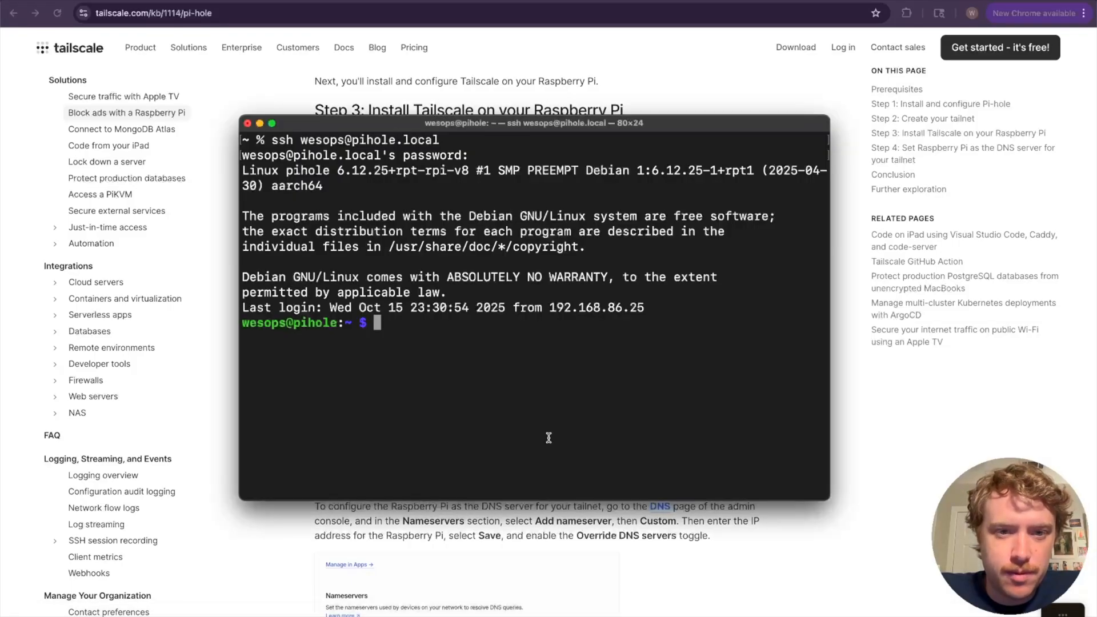
type("curl -fsSL https://tailscale.com/install.sh | sh")
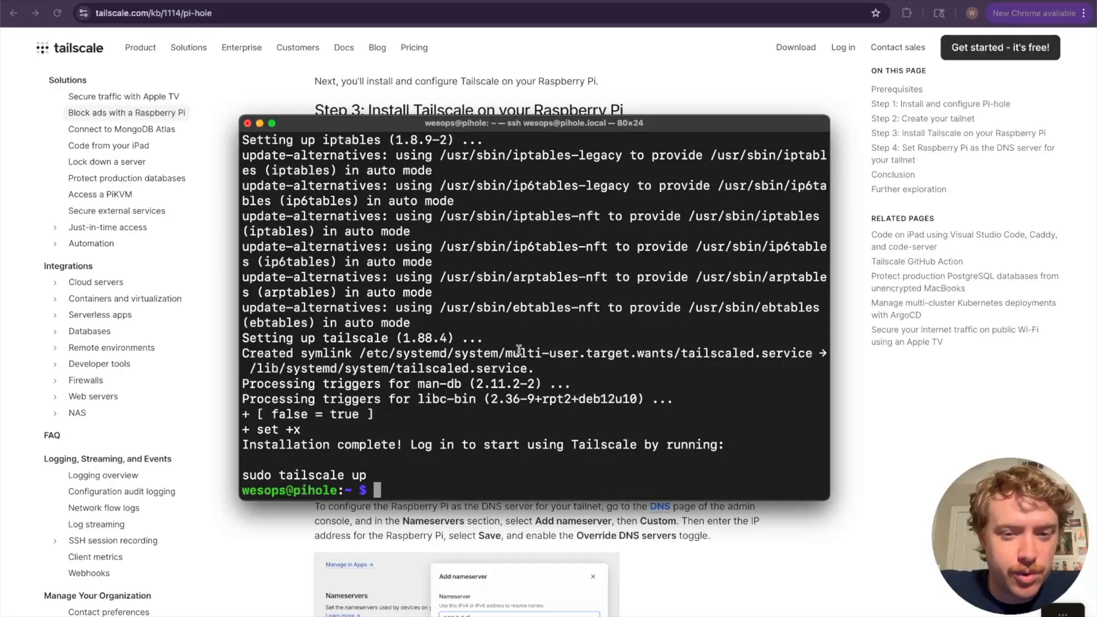
type("sudo tailscale up --accept-dns=false")
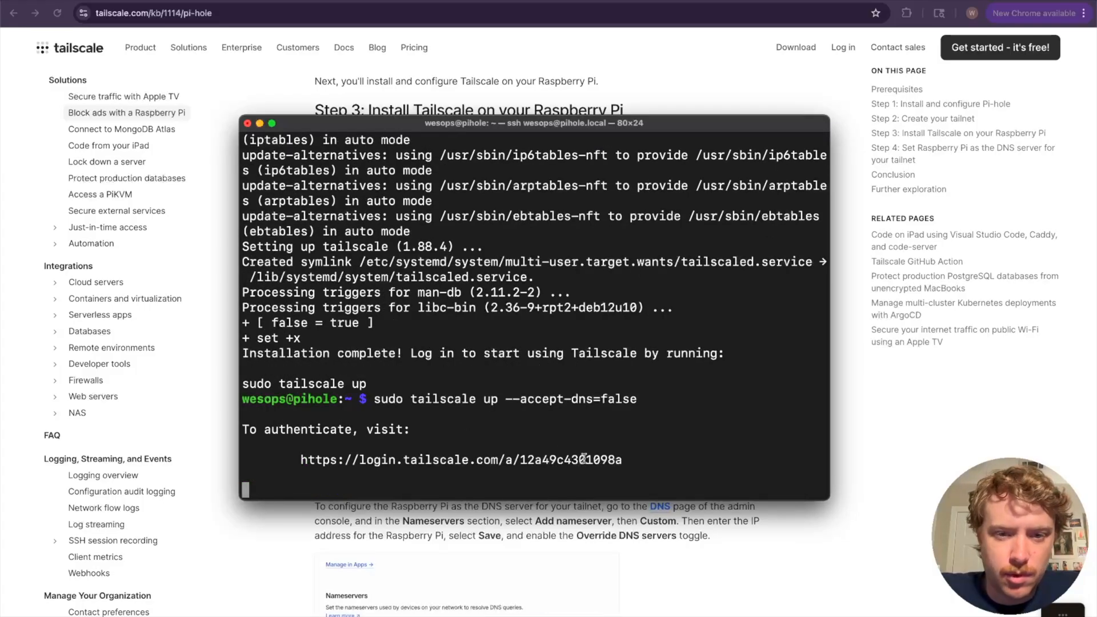
left_click_drag(301, 458, 621, 458)
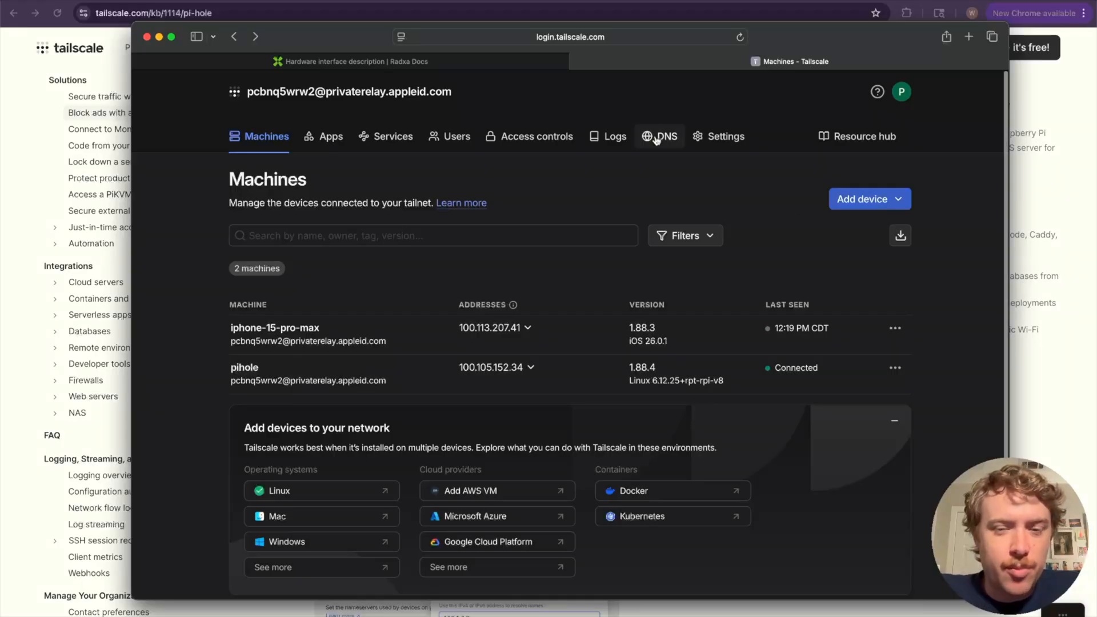
- Add 100.105.152.34 as a custom global nameserver in the tailnet's DNS settings
left_click(665, 136)
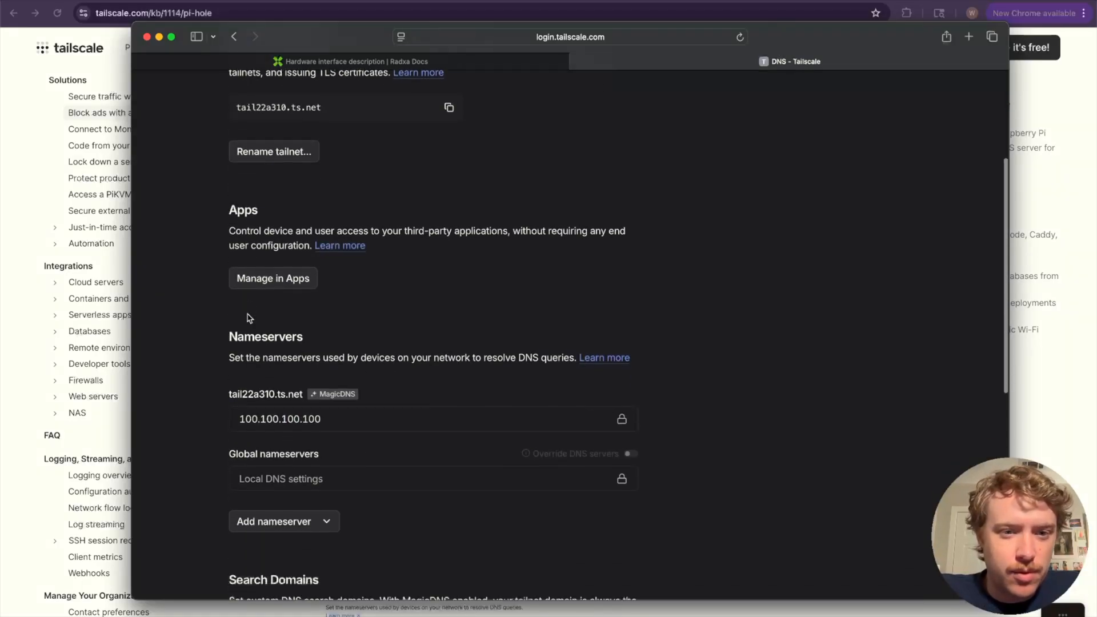
left_click(283, 387)
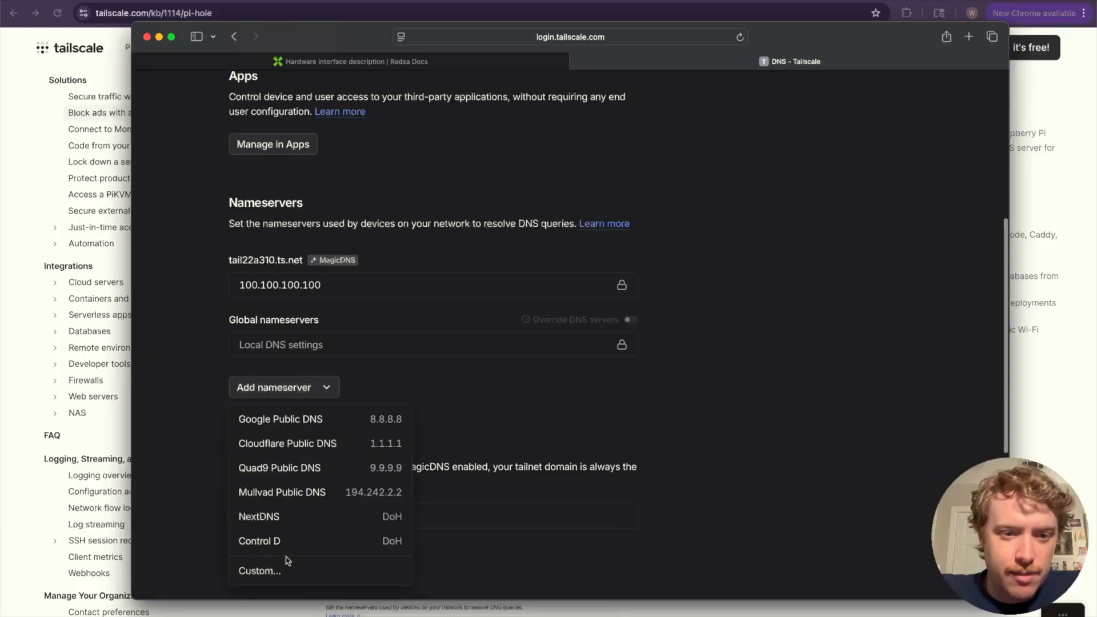
left_click(259, 570)
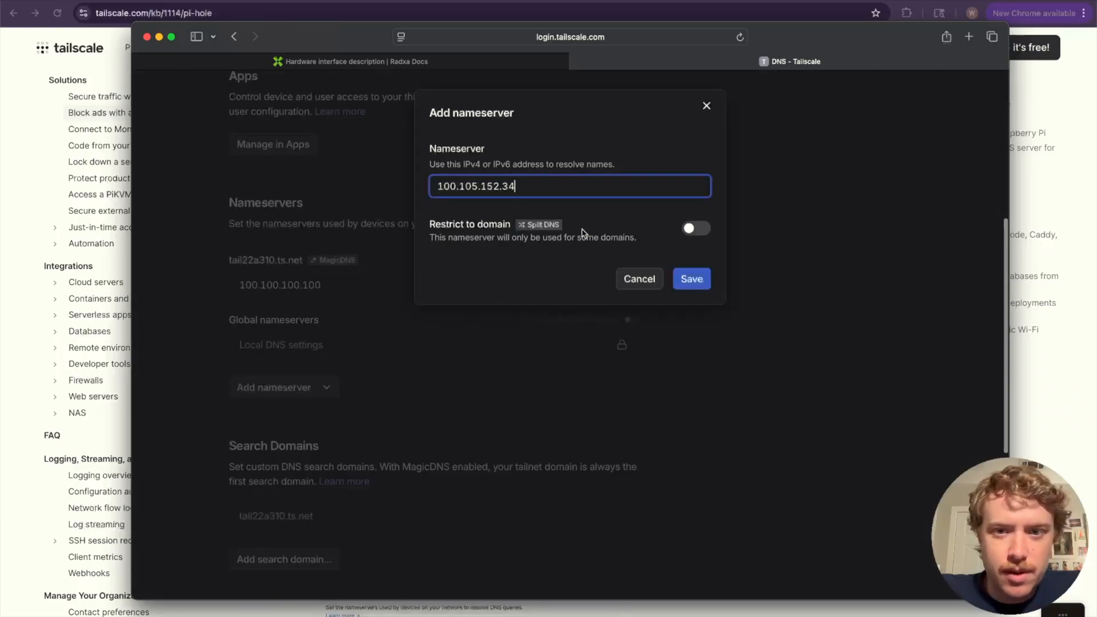
left_click(690, 278)
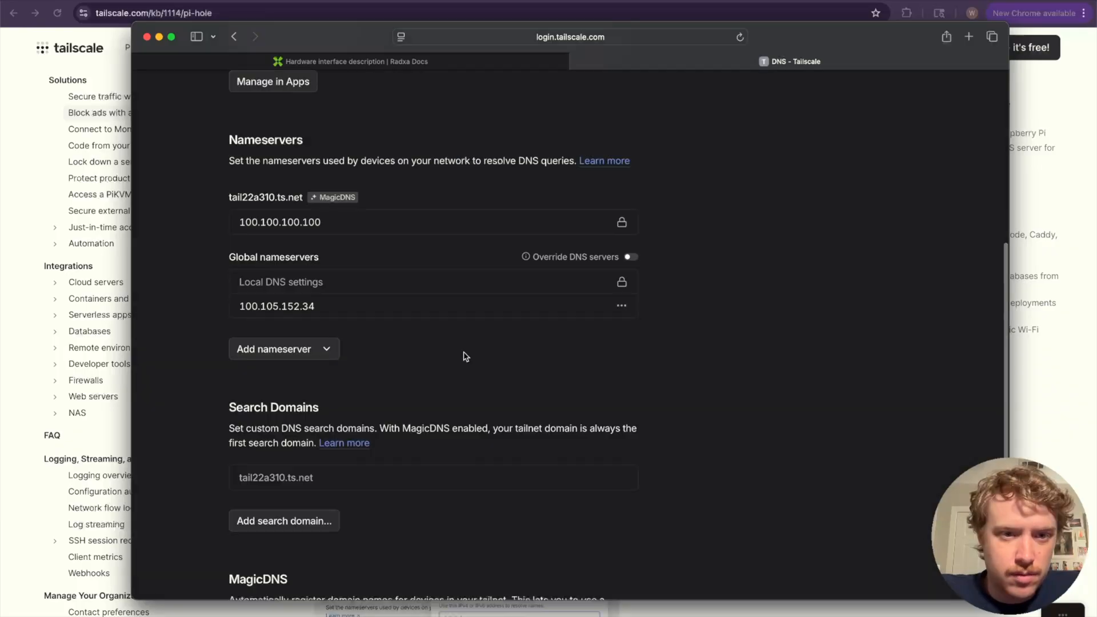
mouse_move(421, 309)
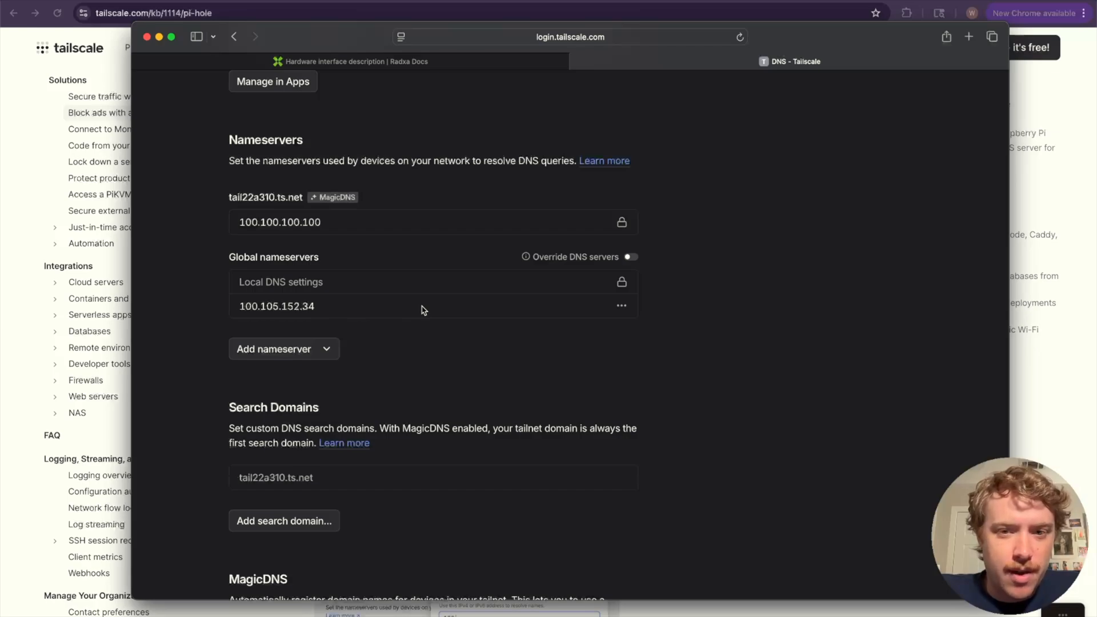
mouse_move(275, 299)
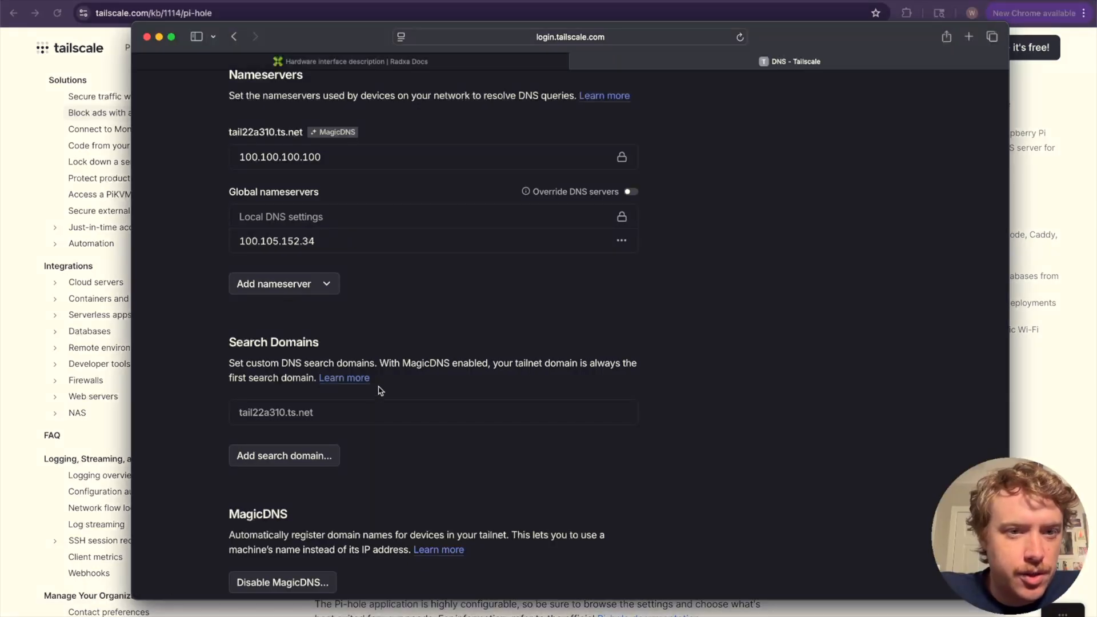
left_click(630, 191)
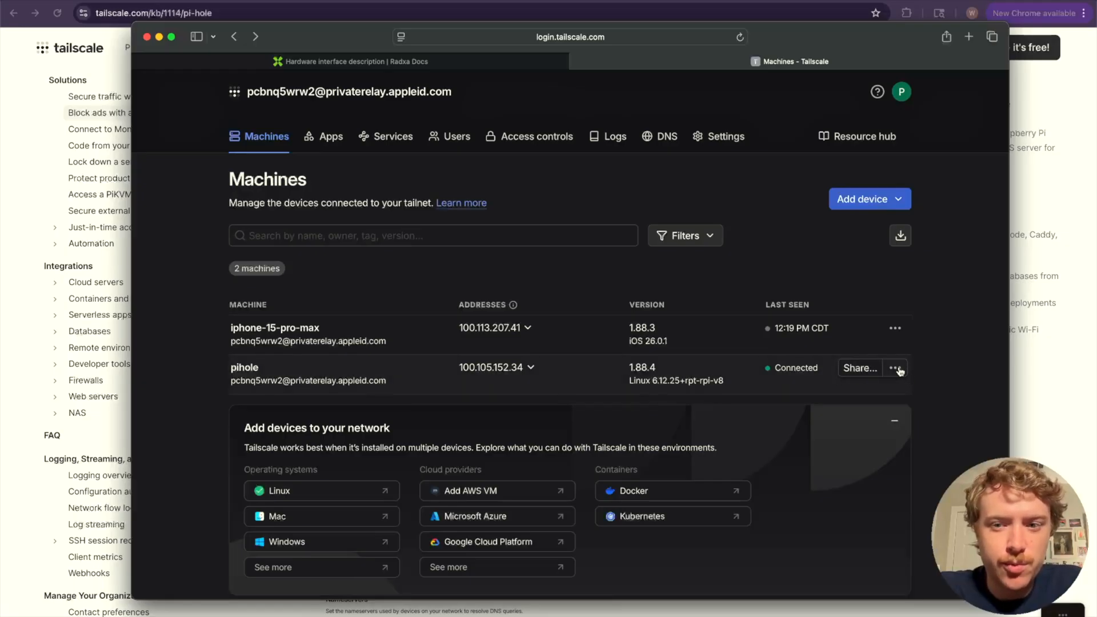
- Disable key expiry for the pihole machine from its actions menu
left_click(895, 368)
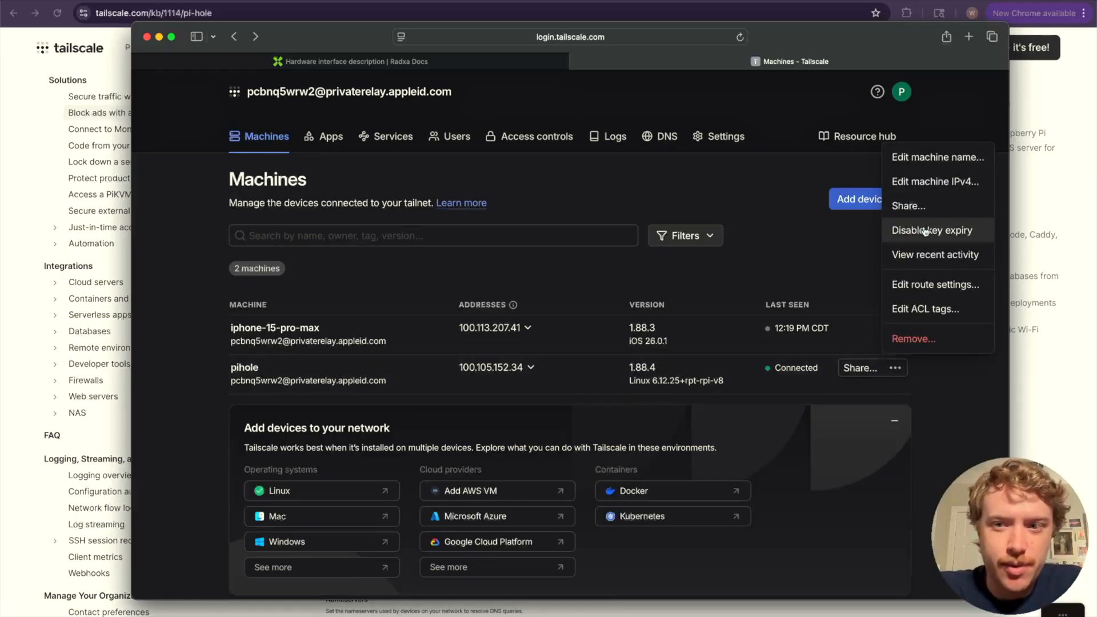
left_click(931, 230)
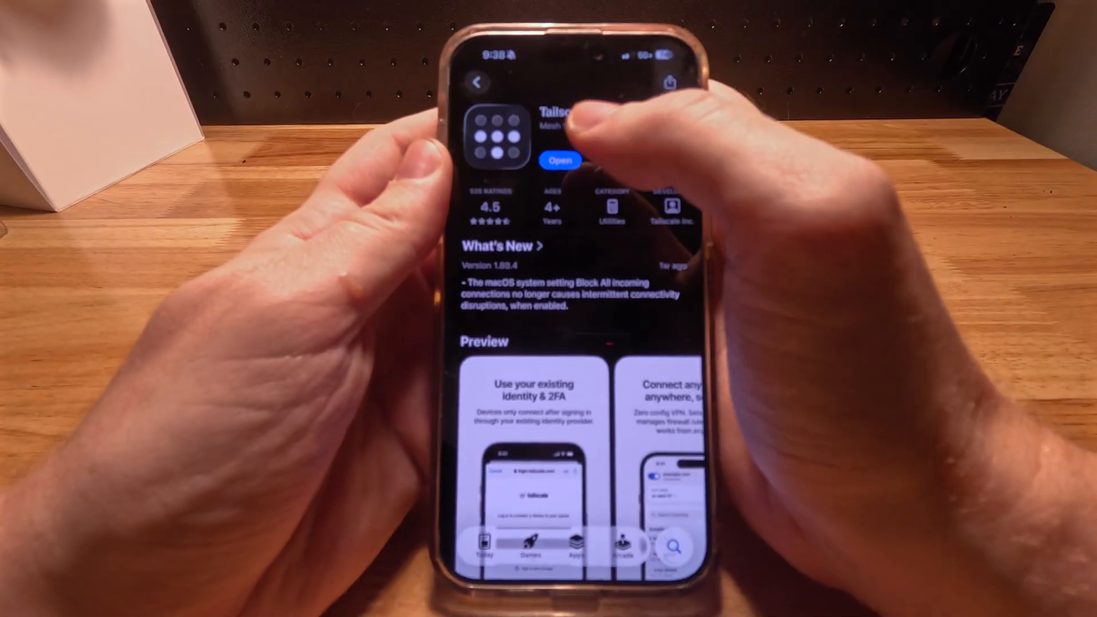
- Connect the iPhone to the tailnet in Tailscale, then play Tetris and advance to the next level
left_click(560, 160)
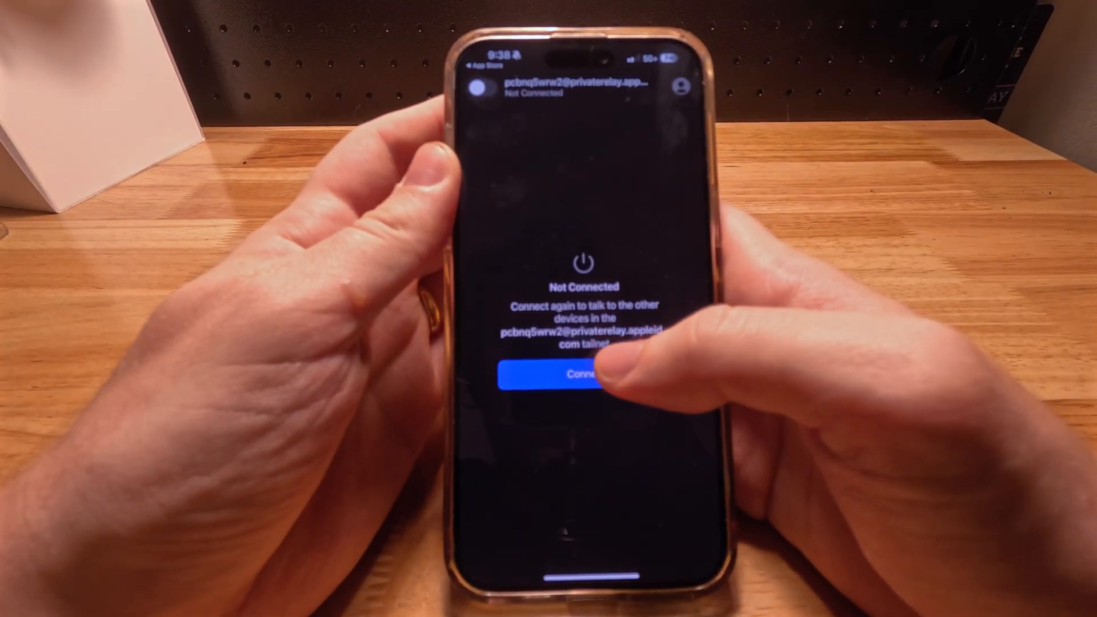
left_click(574, 376)
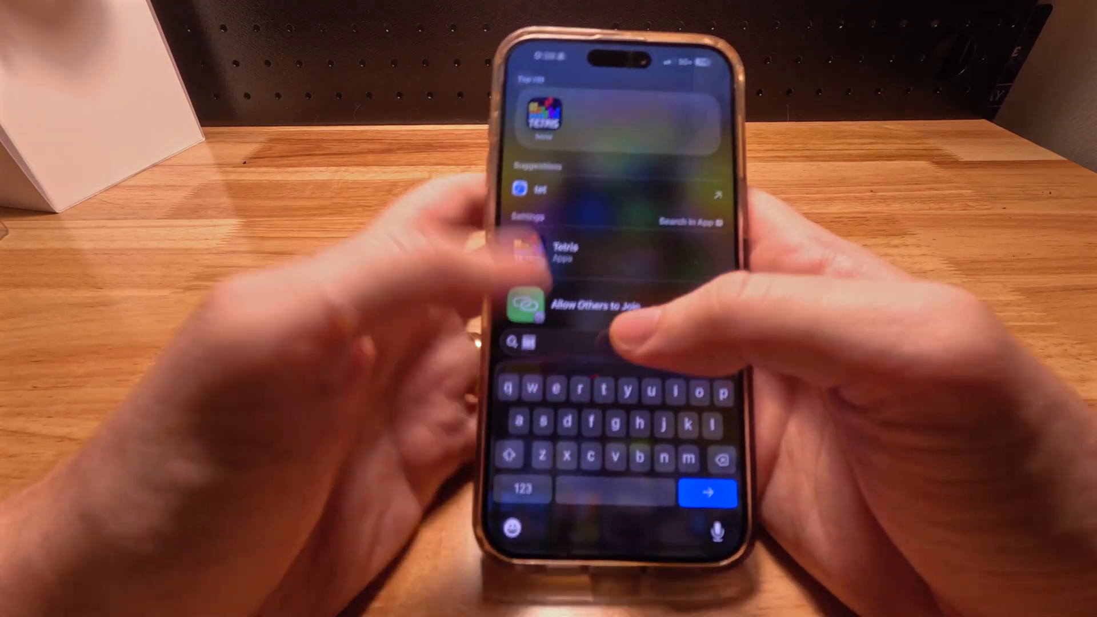
left_click(565, 252)
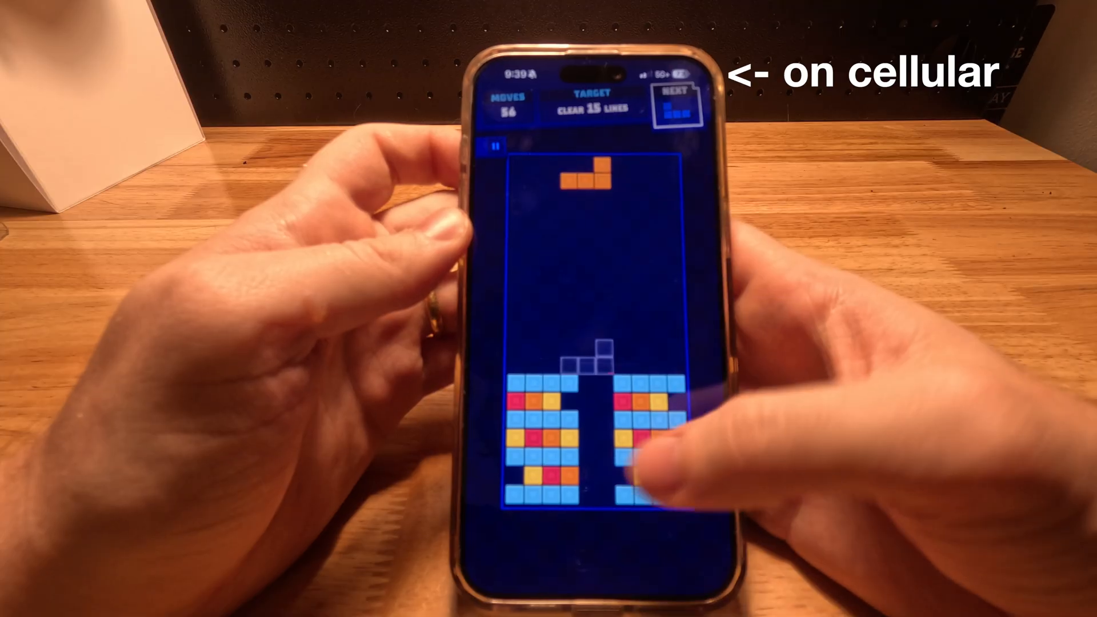
left_click(616, 461)
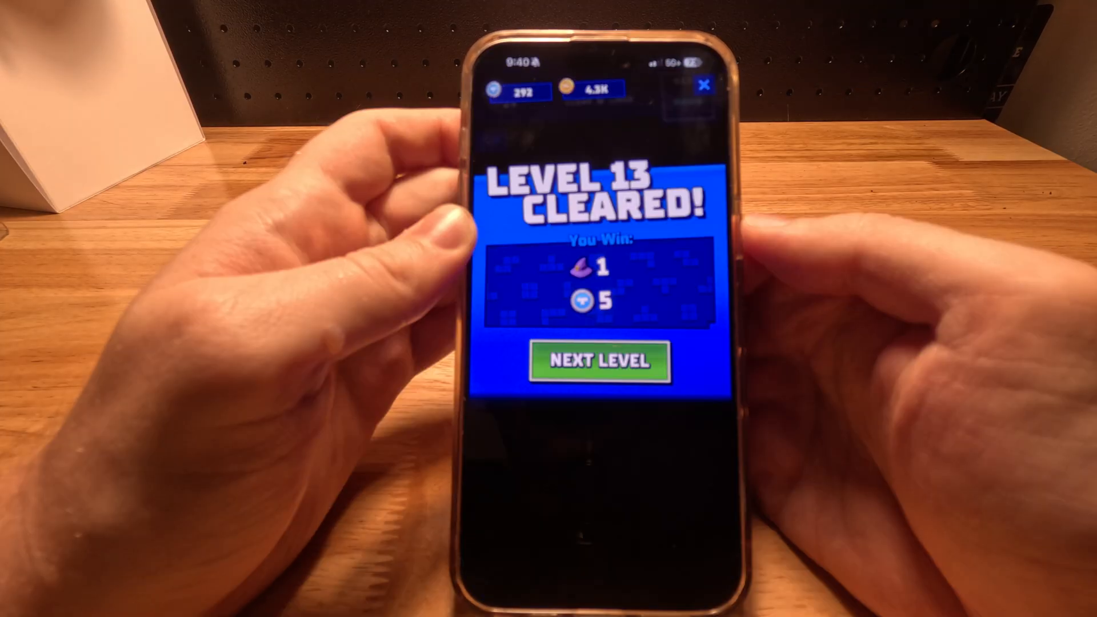
left_click(597, 361)
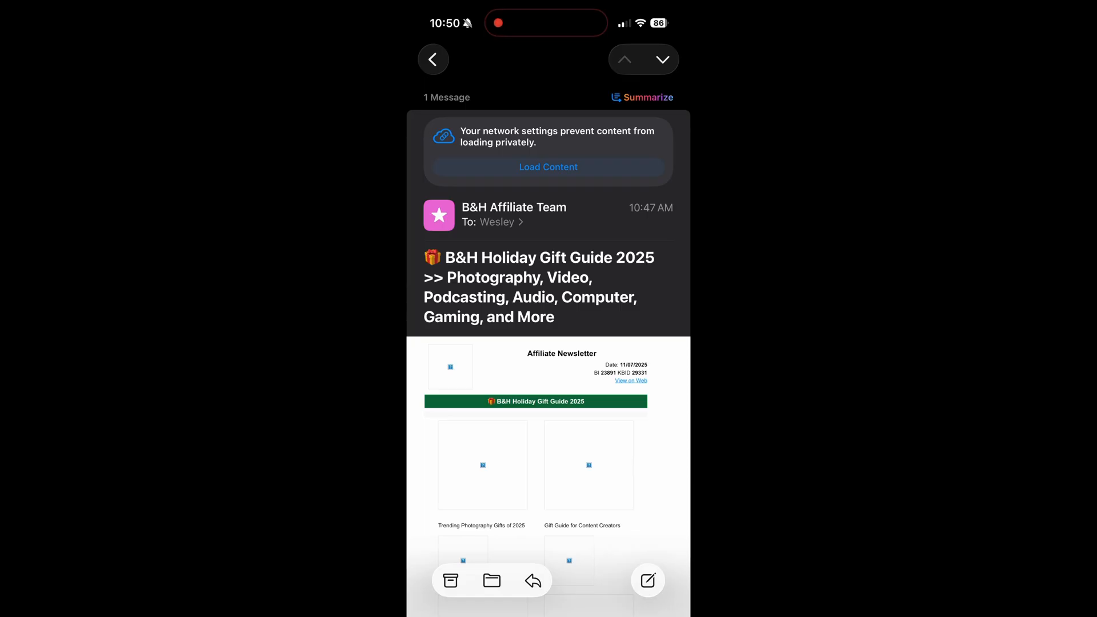
- Open the B&H newsletter email to see its blocked remote images
left_click(548, 166)
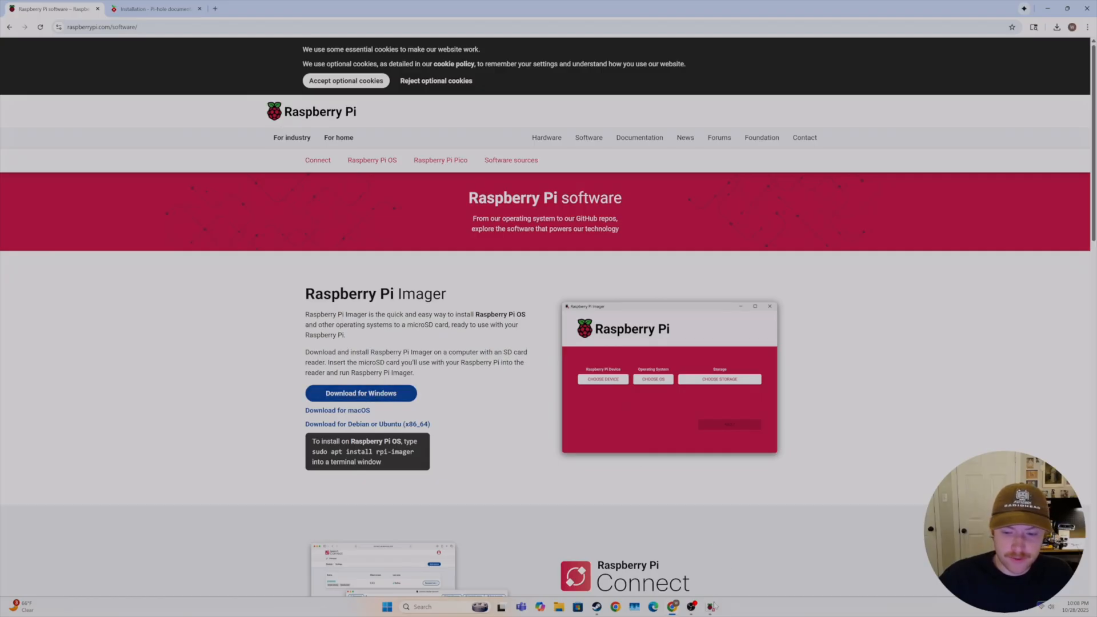
- Choose Raspberry Pi Zero 2 W, Raspberry Pi OS Lite (64-bit) and the JetFlash Transcend 64GB drive
left_click(602, 378)
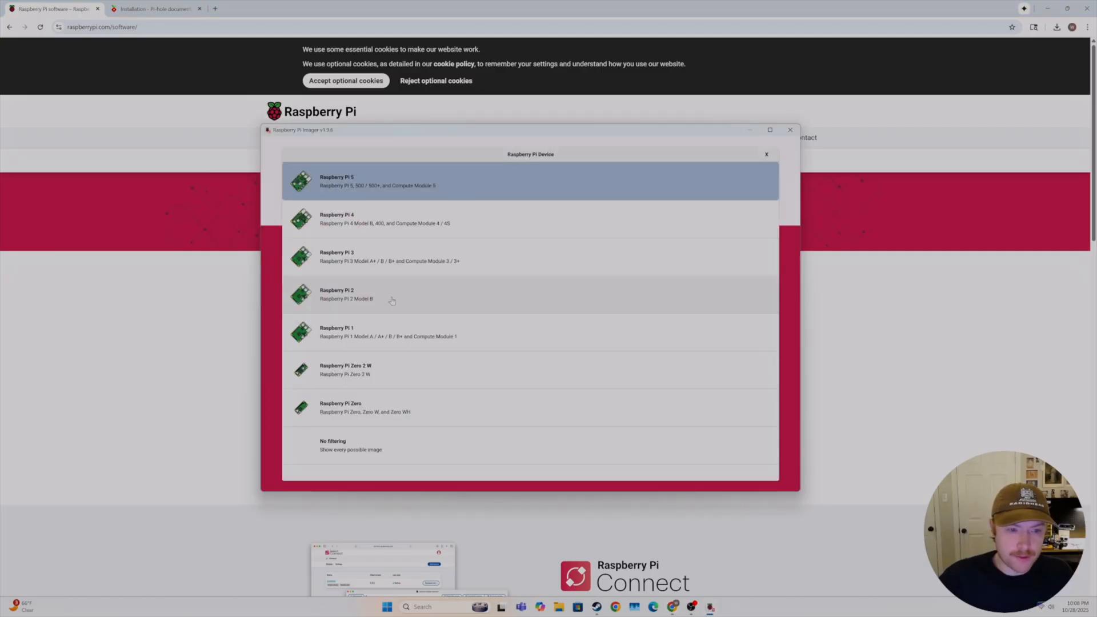
left_click(371, 369)
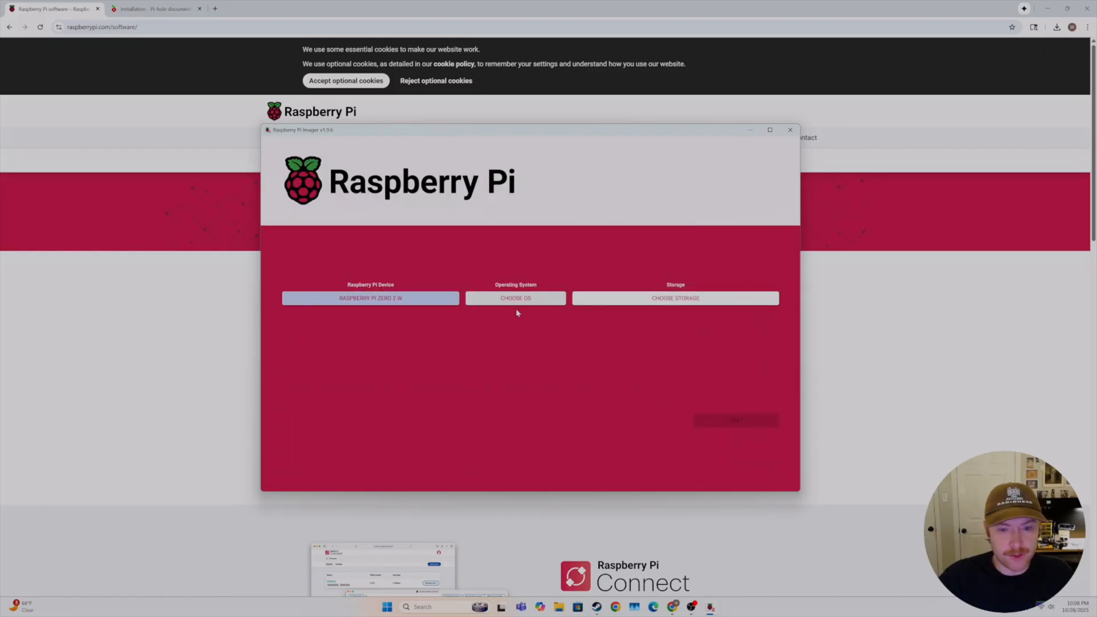
mouse_move(436, 343)
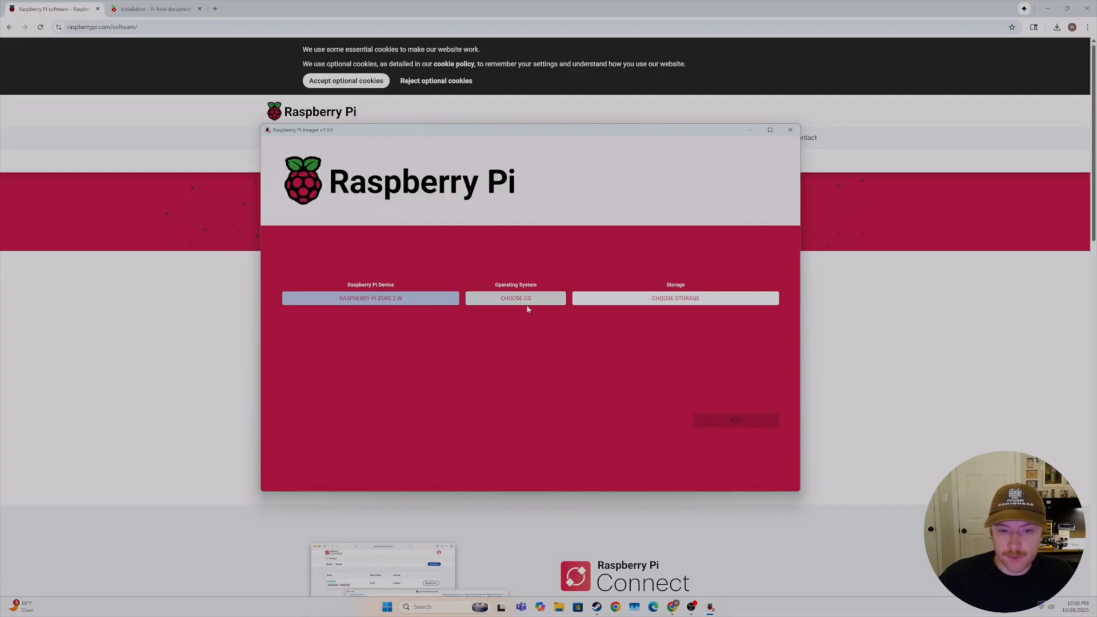
left_click(515, 298)
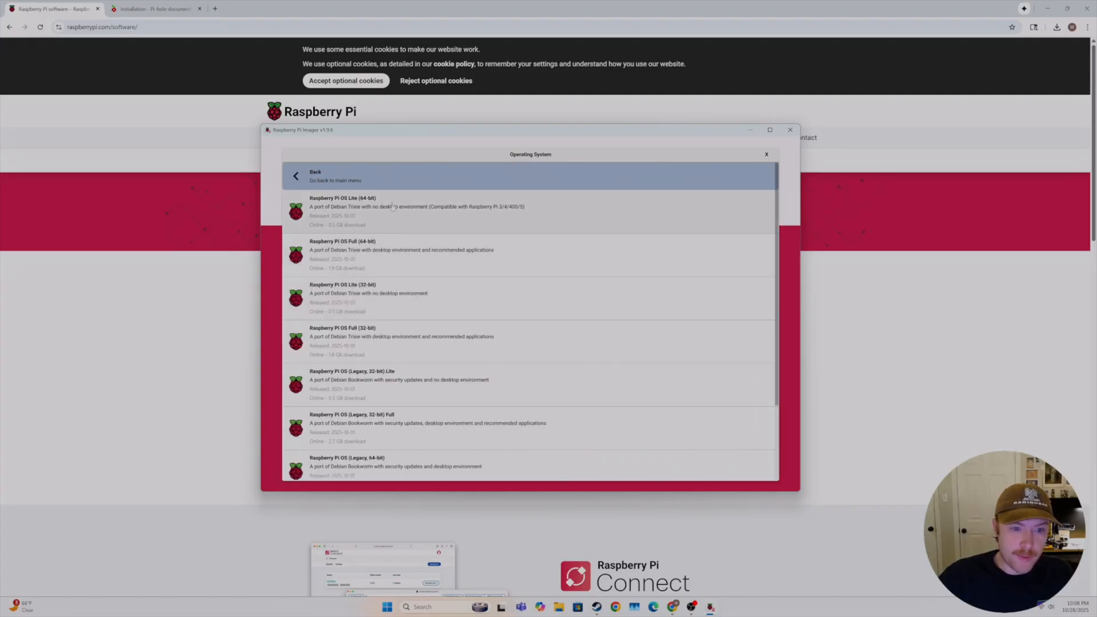
left_click(343, 210)
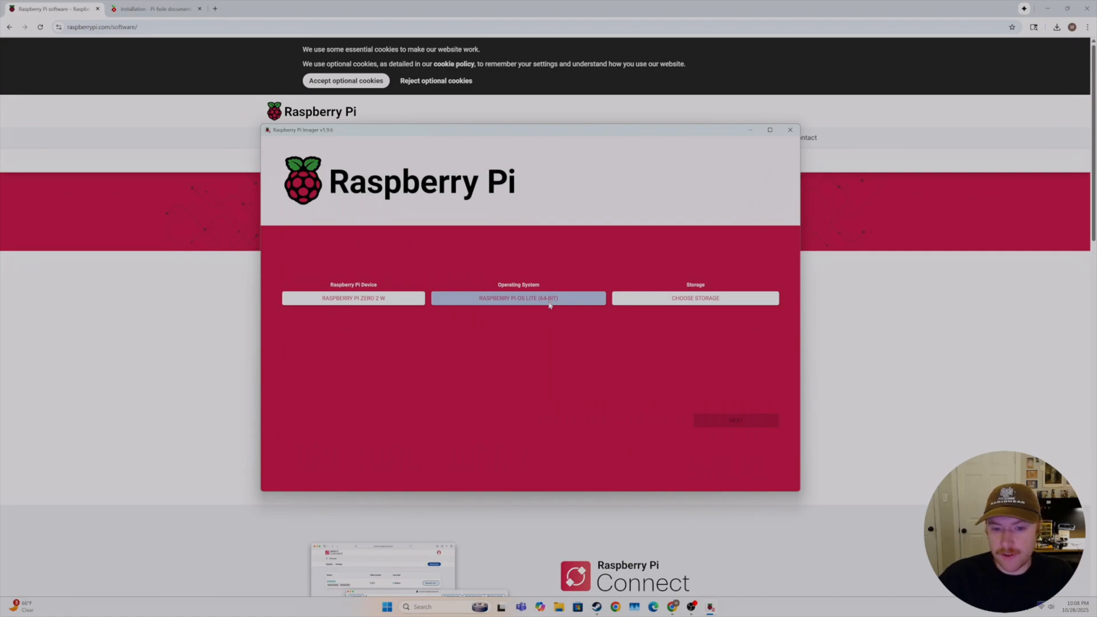
left_click(695, 298)
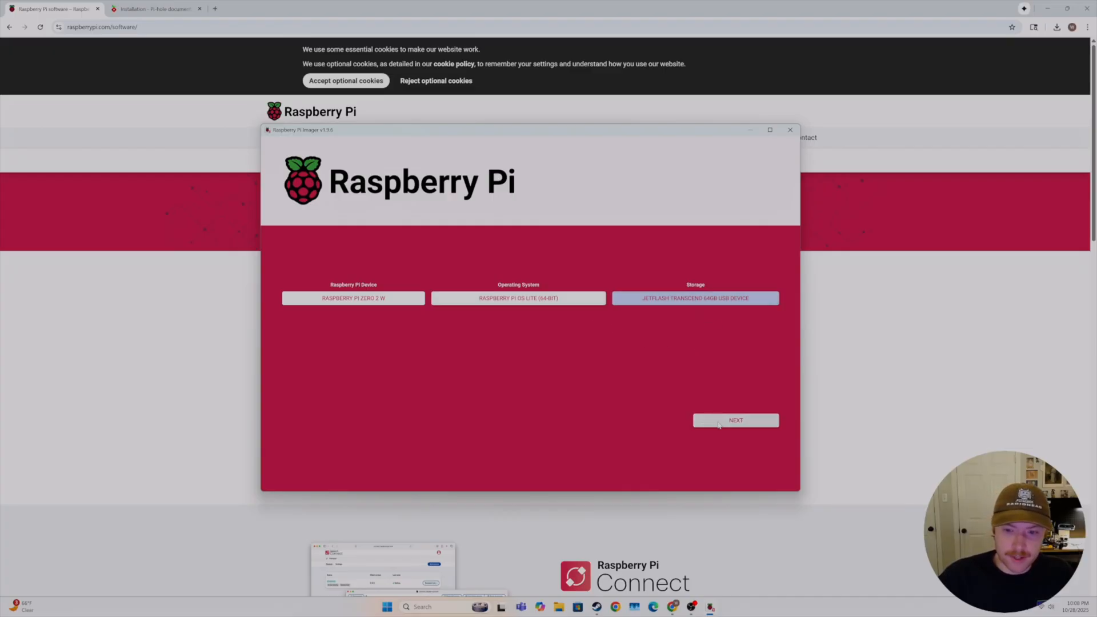
left_click(735, 420)
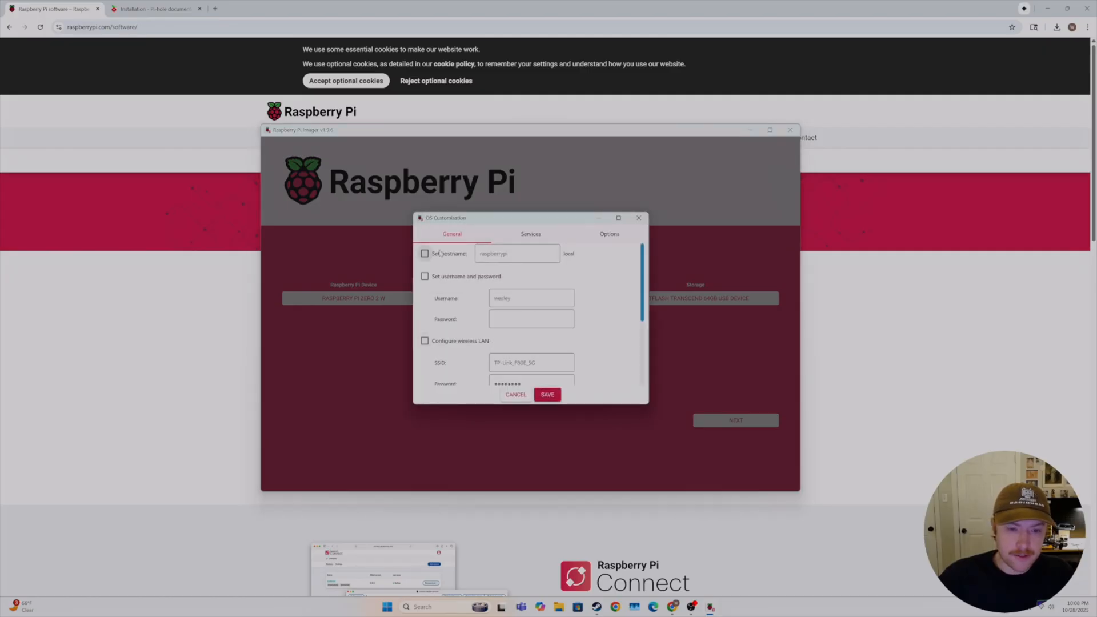
- Set hostname pihole and configure wireless LAN for TP-Link_F80E, including its country setting
left_click(424, 254)
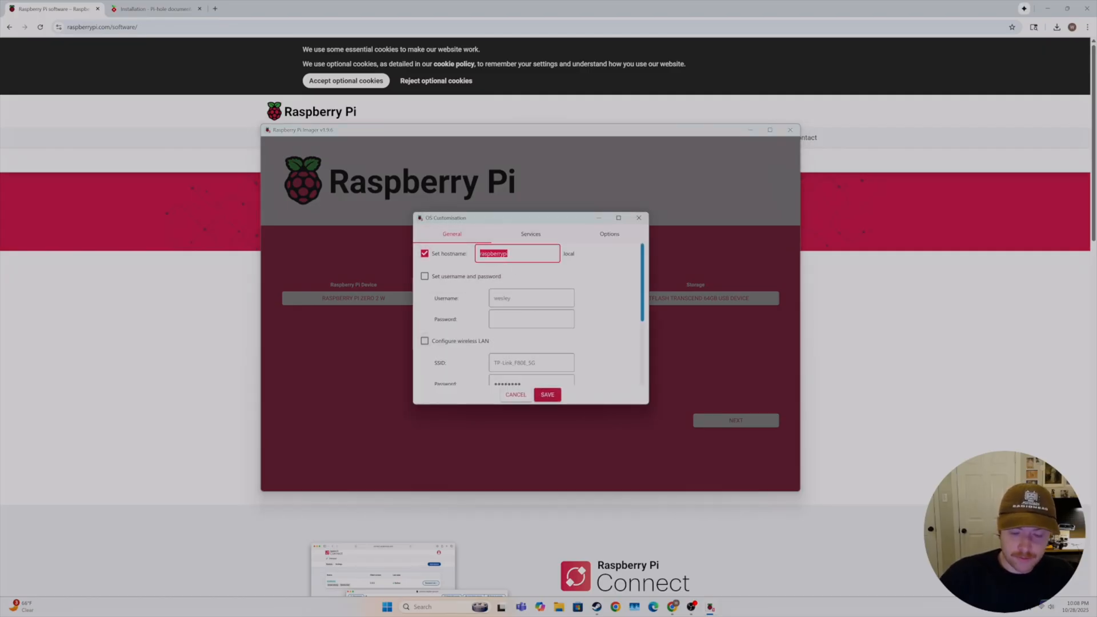
type("pihole")
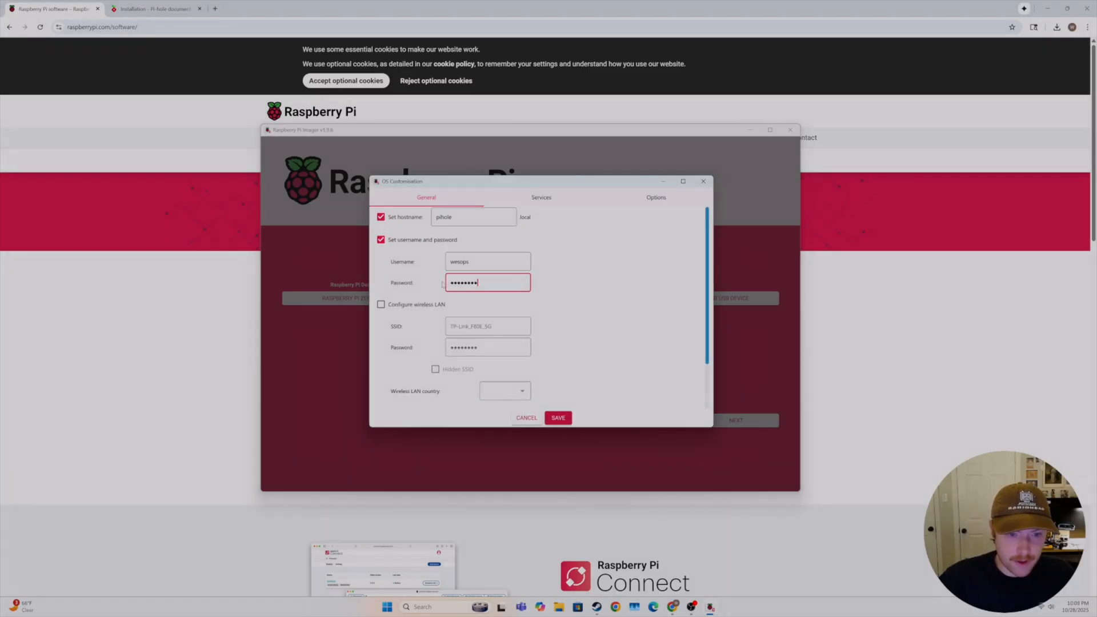
left_click(381, 304)
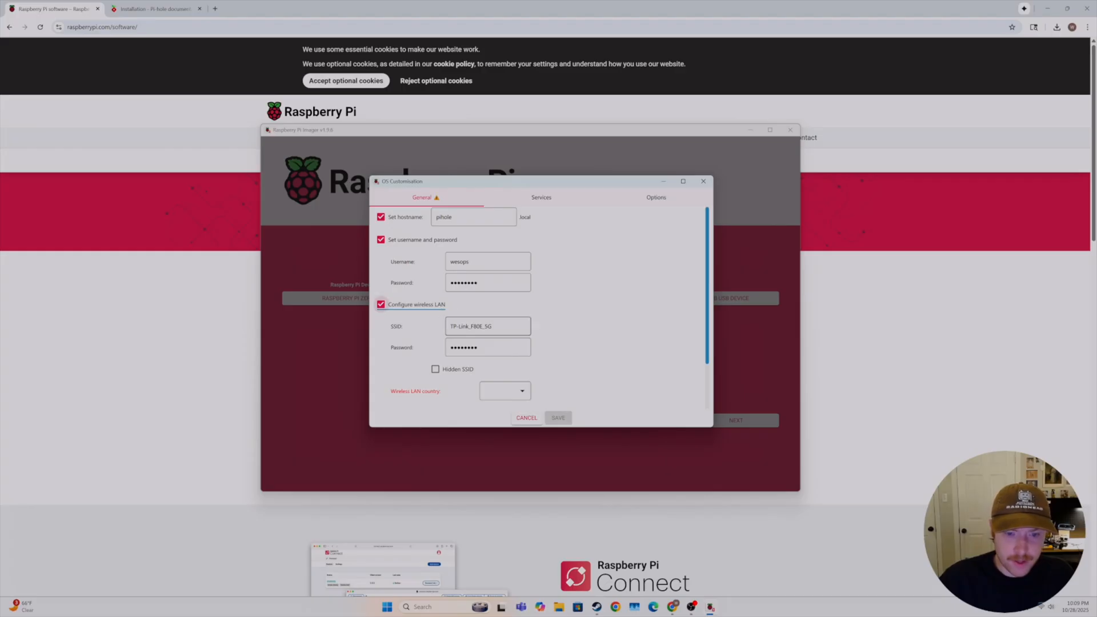
mouse_move(553, 376)
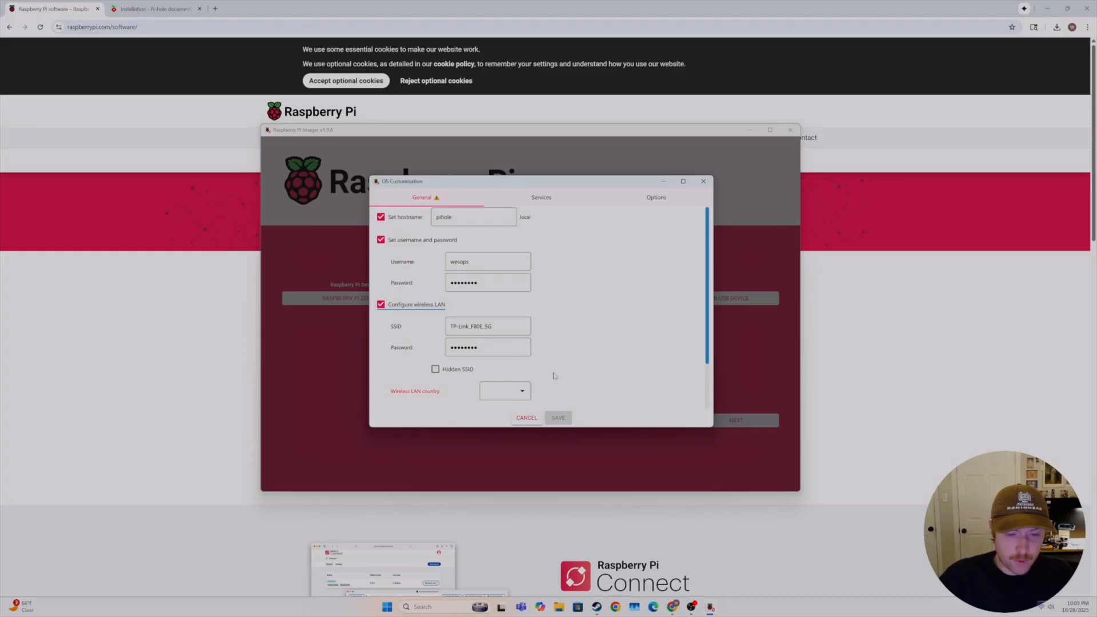
left_click(492, 325)
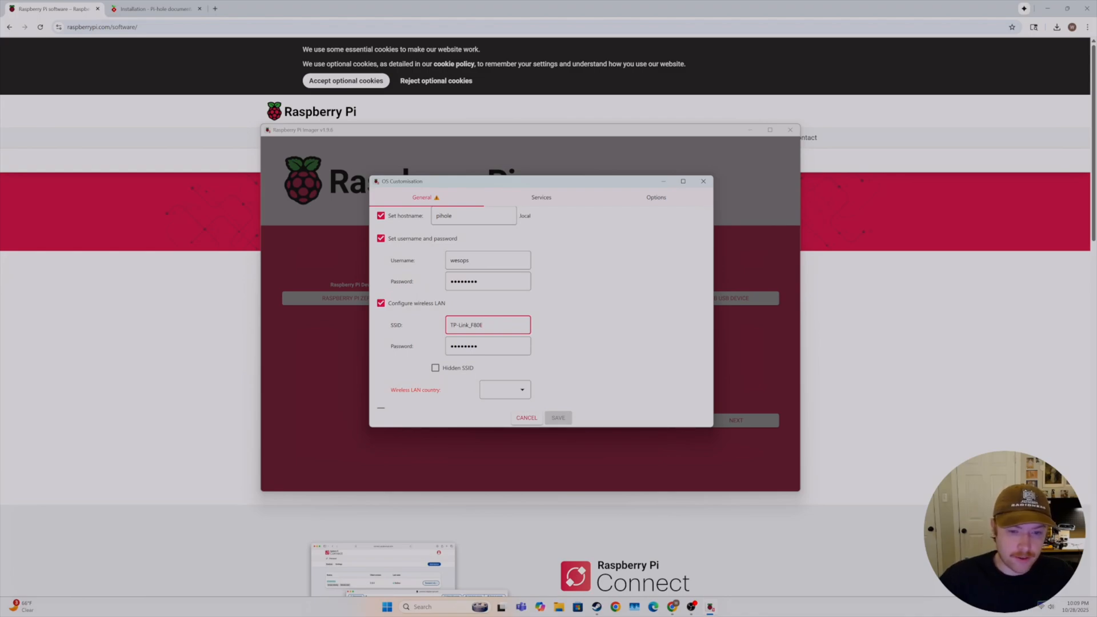
mouse_move(558, 323)
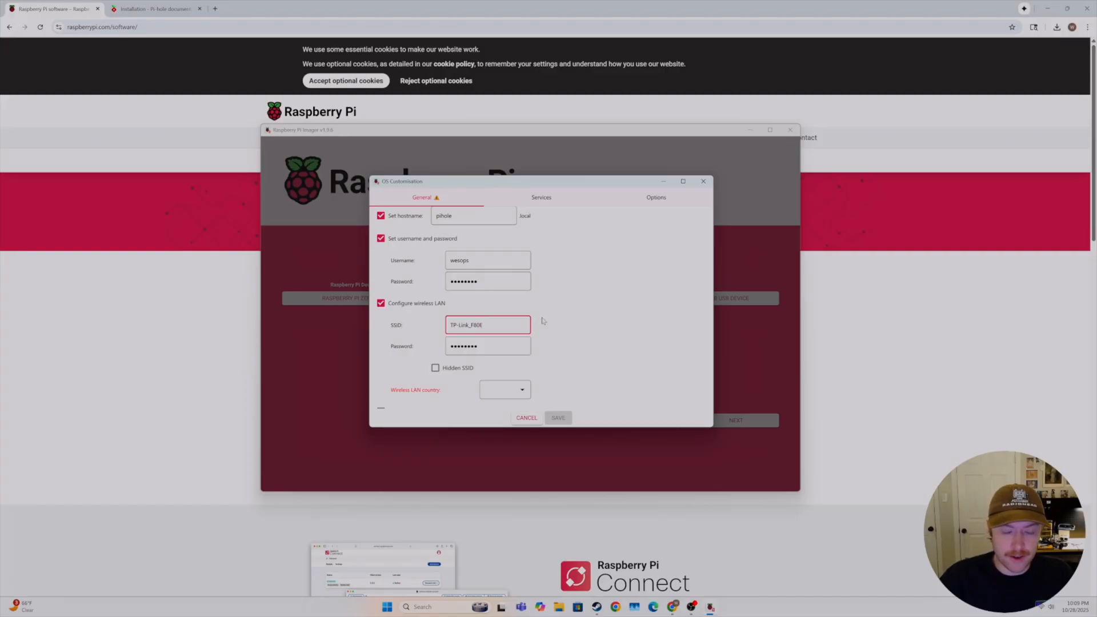
scroll("down", 3)
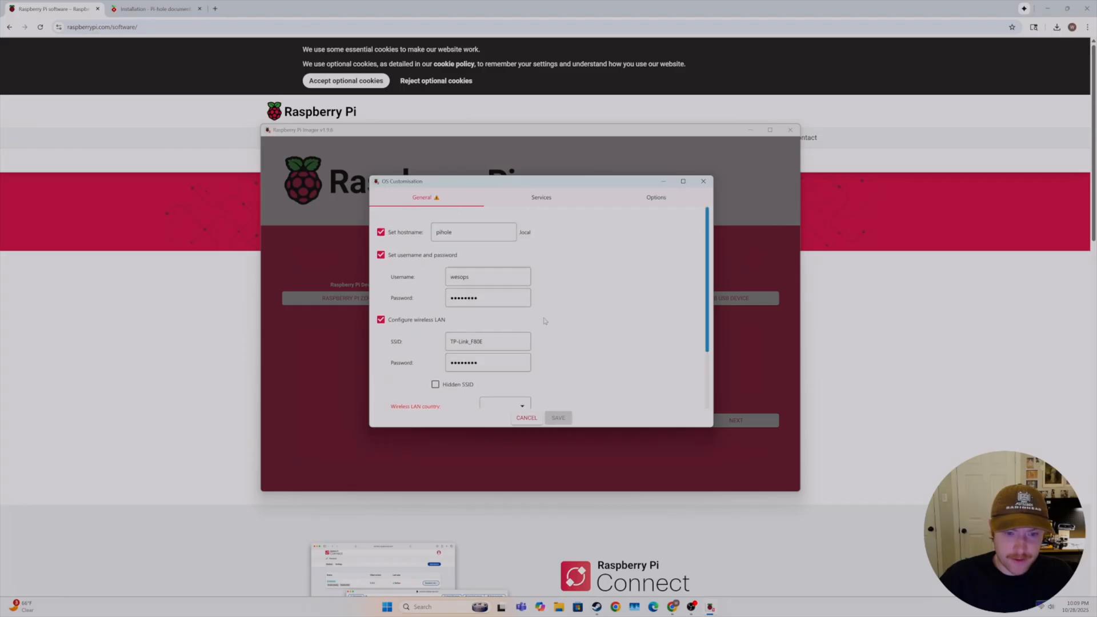
left_click(504, 405)
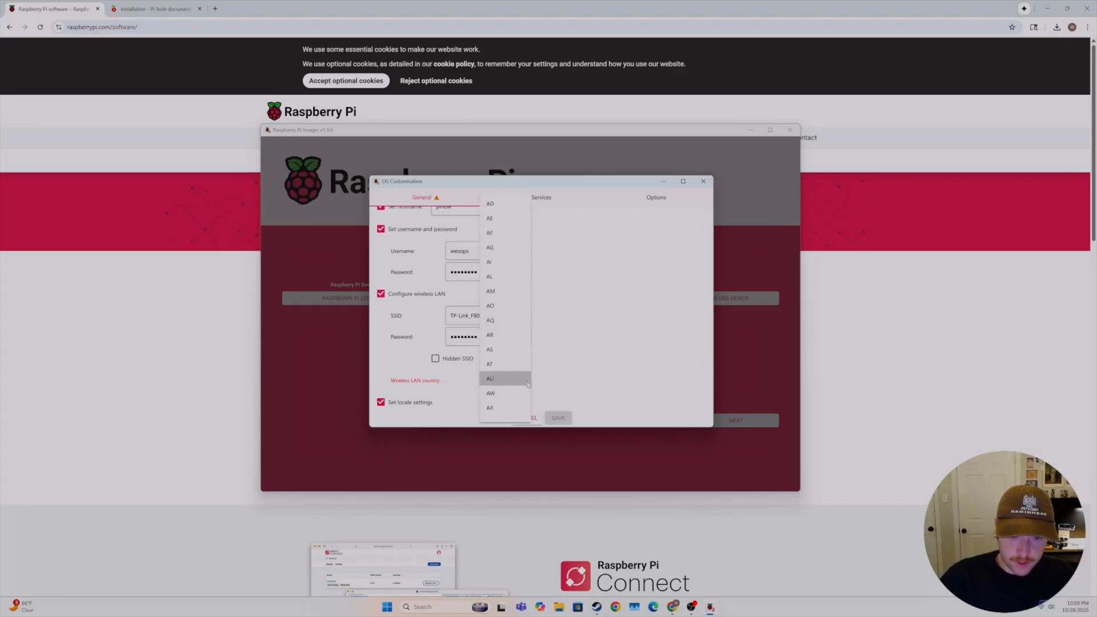
left_click(541, 197)
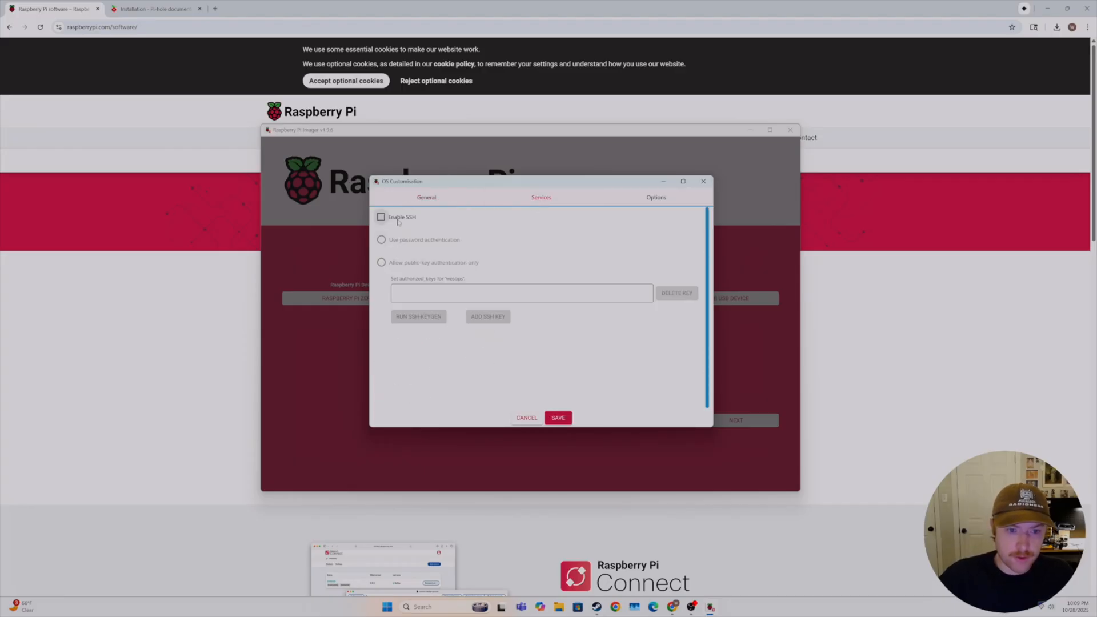
- Enable SSH with password authentication, then go back to the General settings
left_click(381, 217)
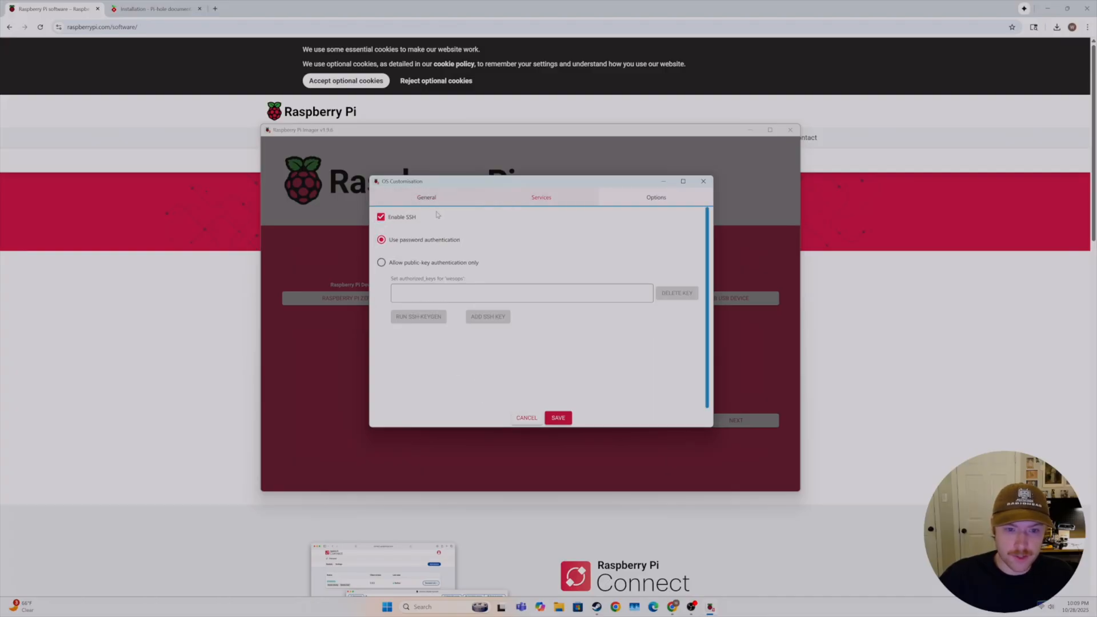
left_click(427, 197)
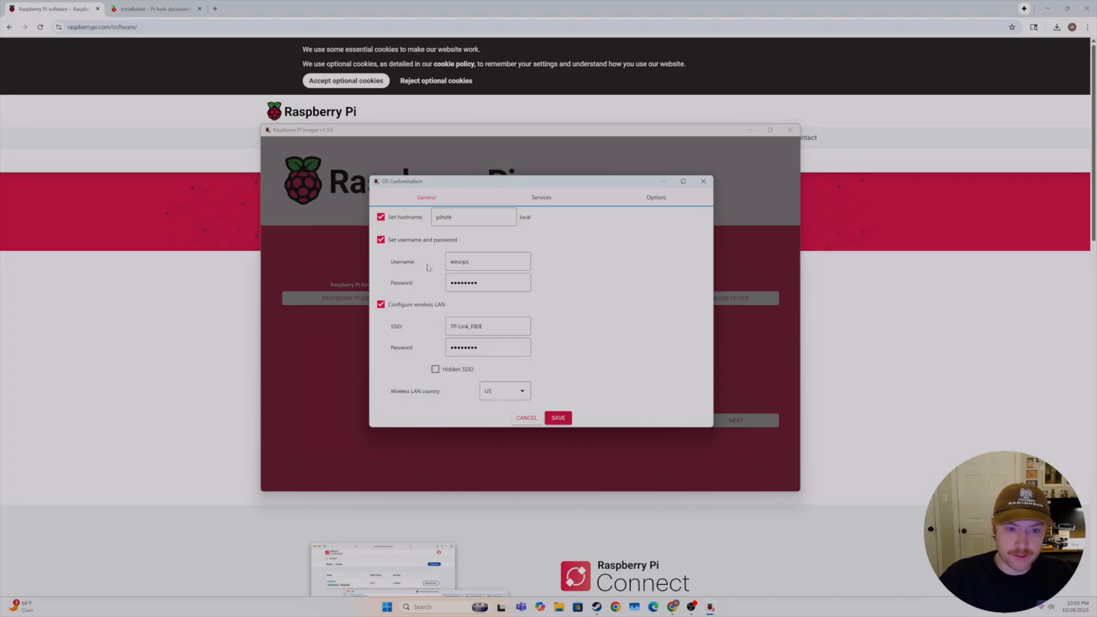
- Save and apply the OS customisation, and confirm erasing the JetFlash drive to write the OS
scroll("down", 3)
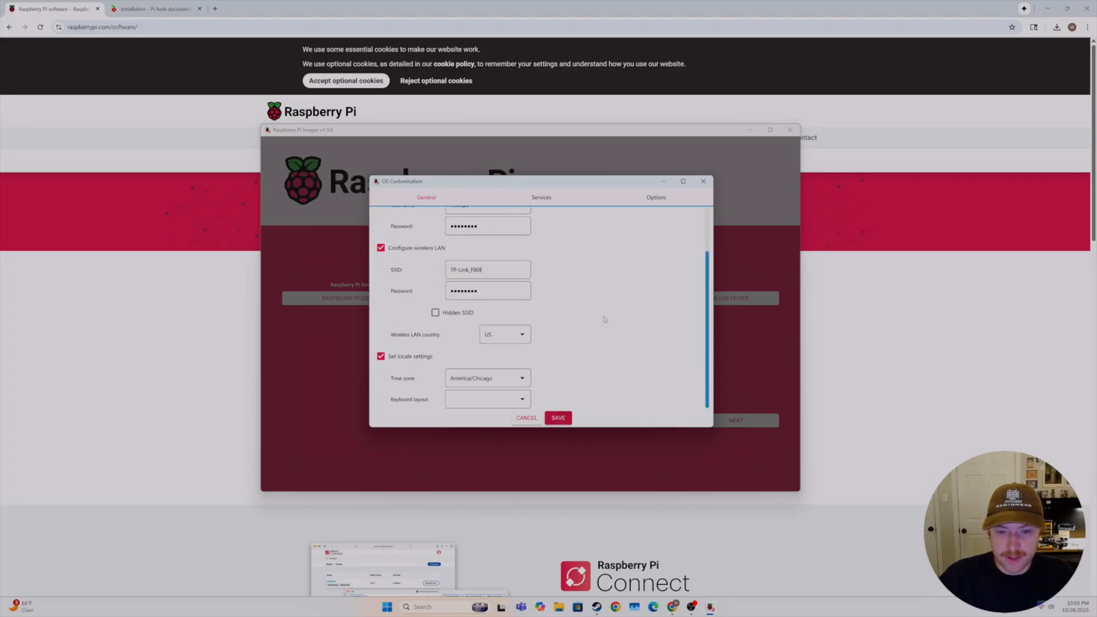
left_click(557, 418)
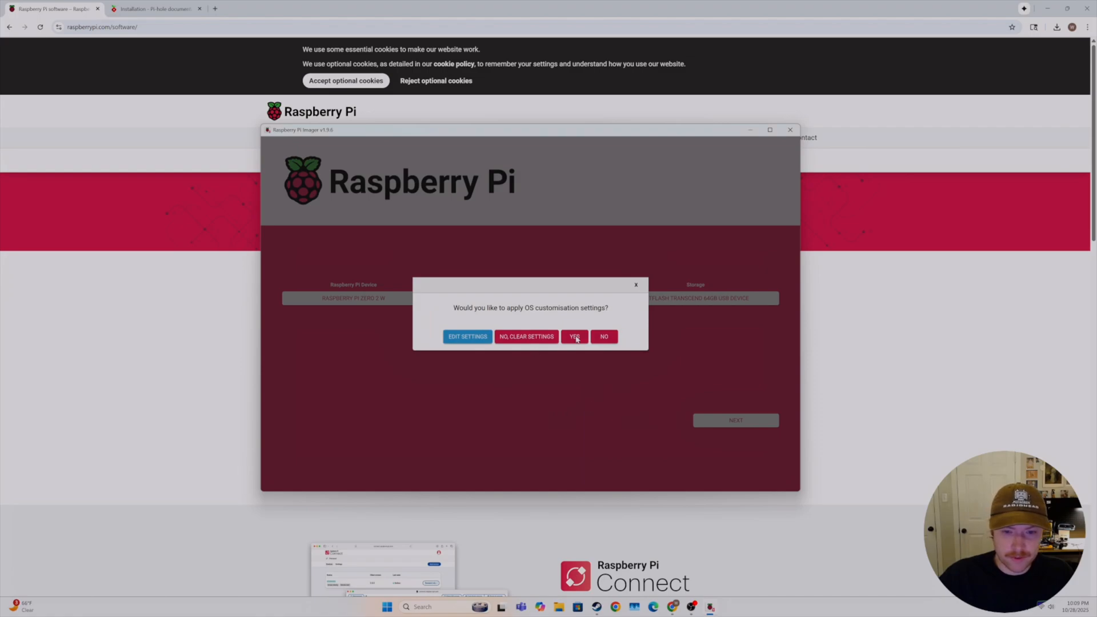
left_click(573, 337)
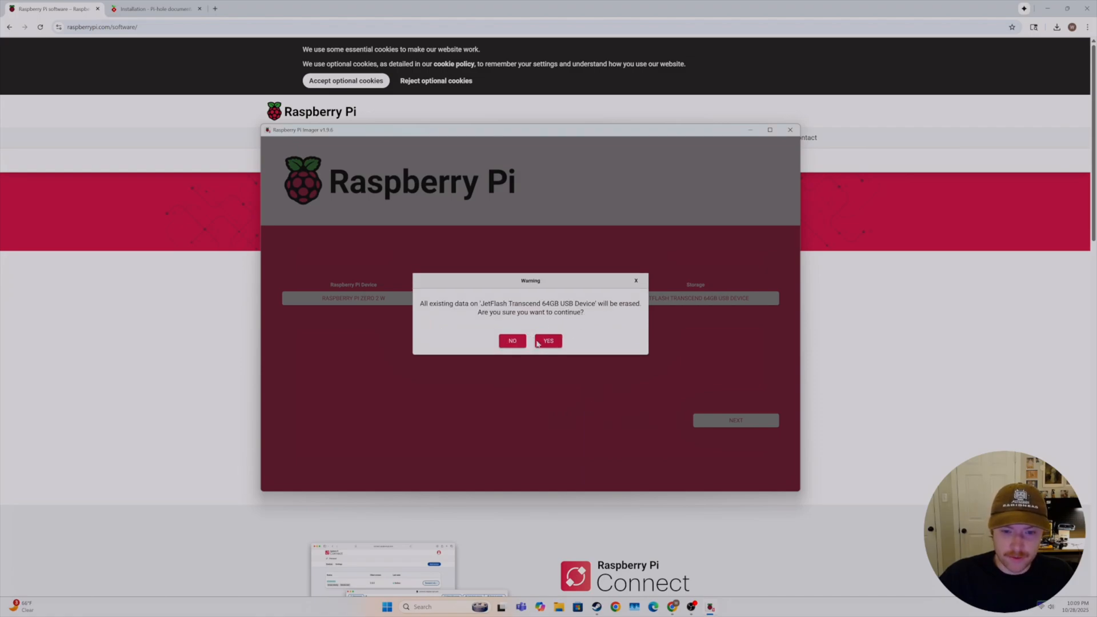
left_click(548, 340)
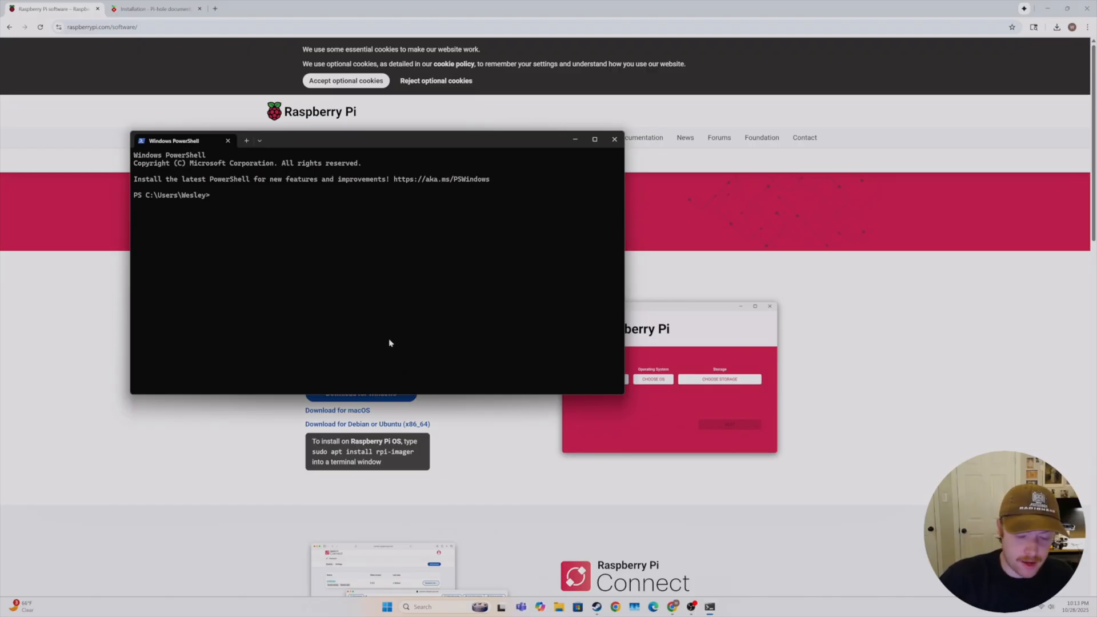
- SSH into pihole.local, accept the host key, and bring up the Pi-hole install docs
type("ssh")
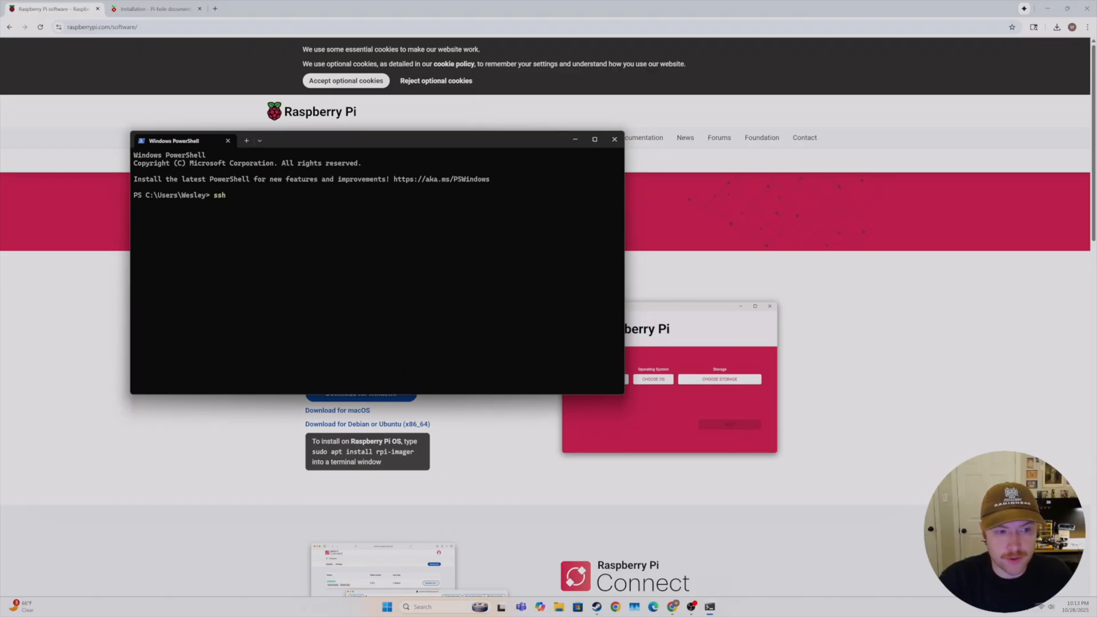
type("wesops@pihole.local")
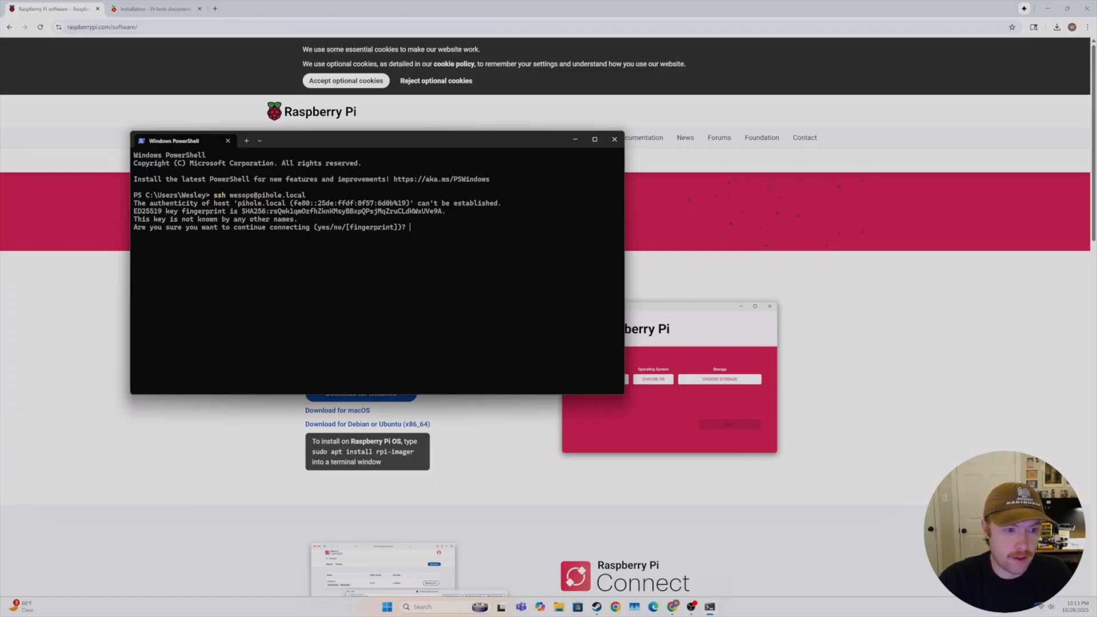
type("yes")
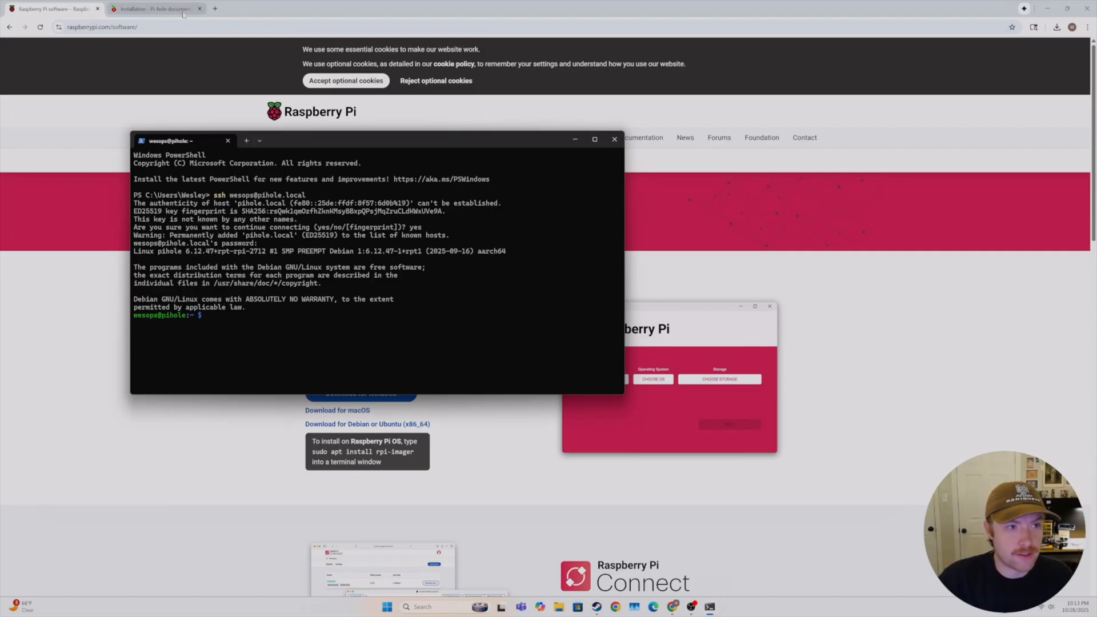
left_click(154, 8)
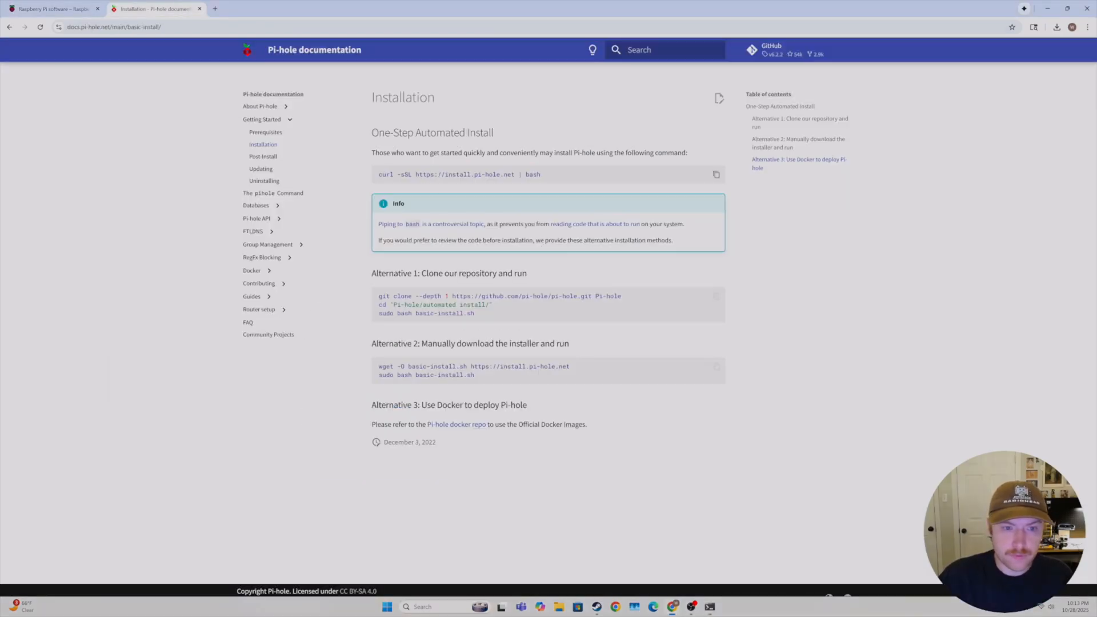
left_click(53, 9)
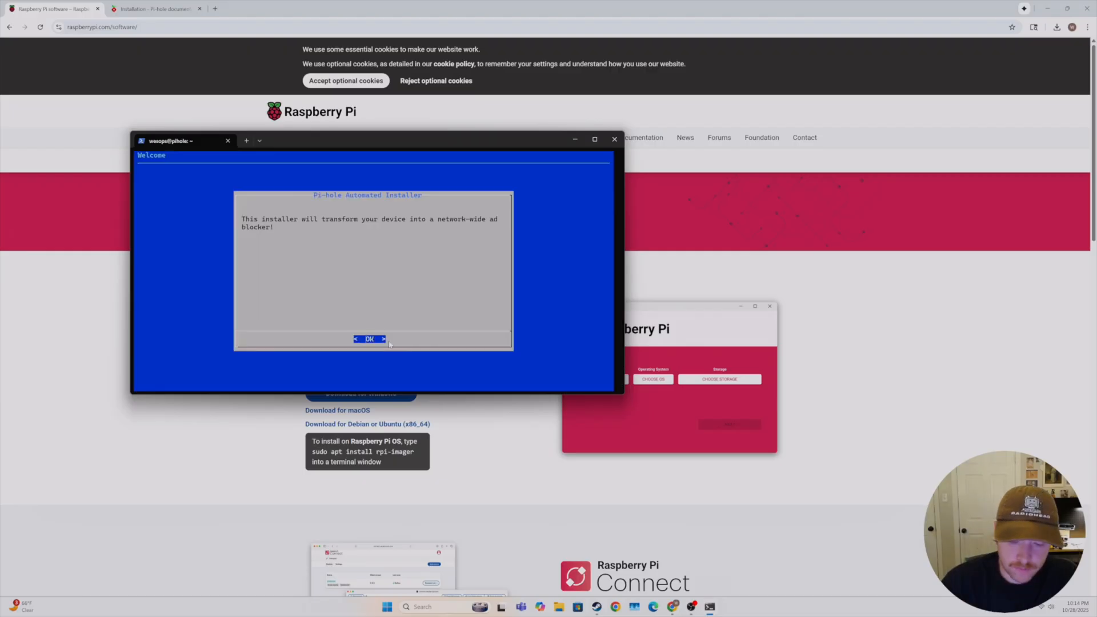
left_click(369, 338)
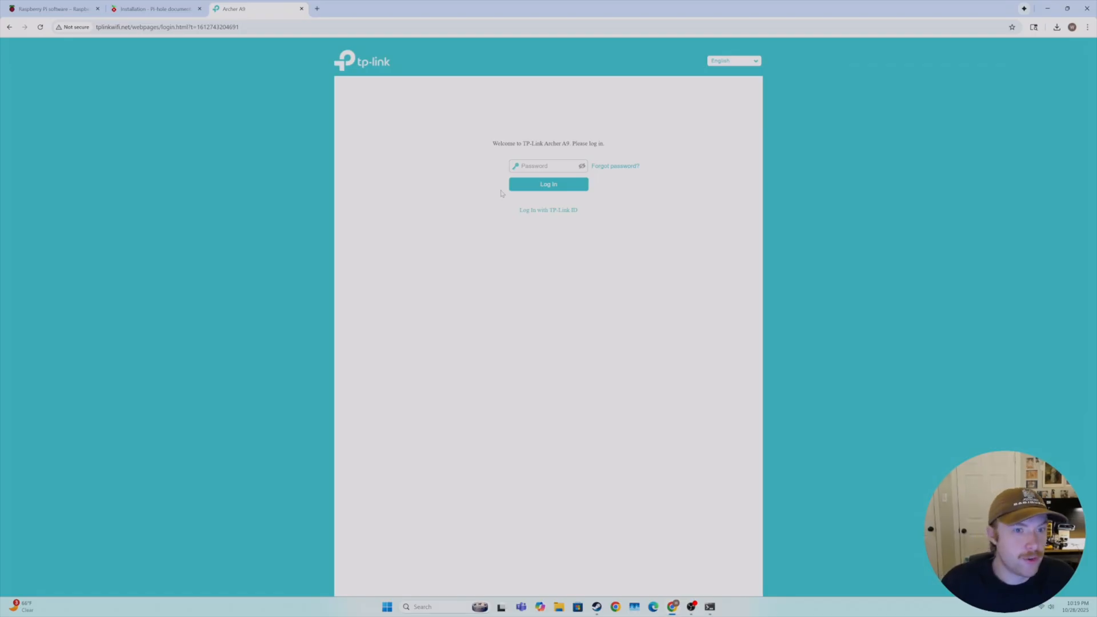
mouse_move(181, 52)
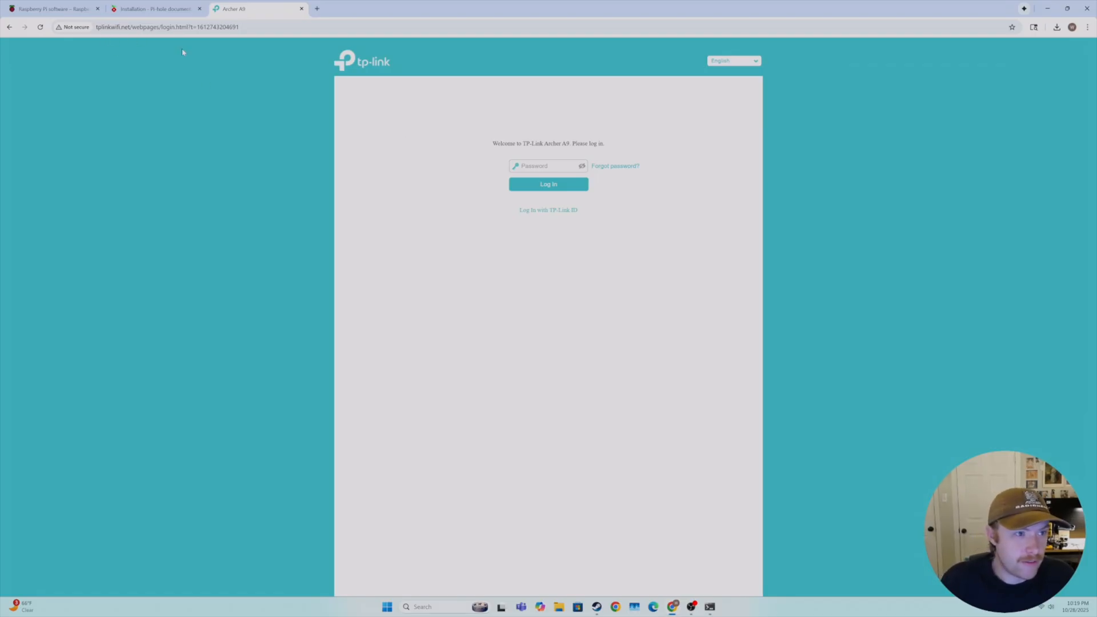
mouse_move(290, 125)
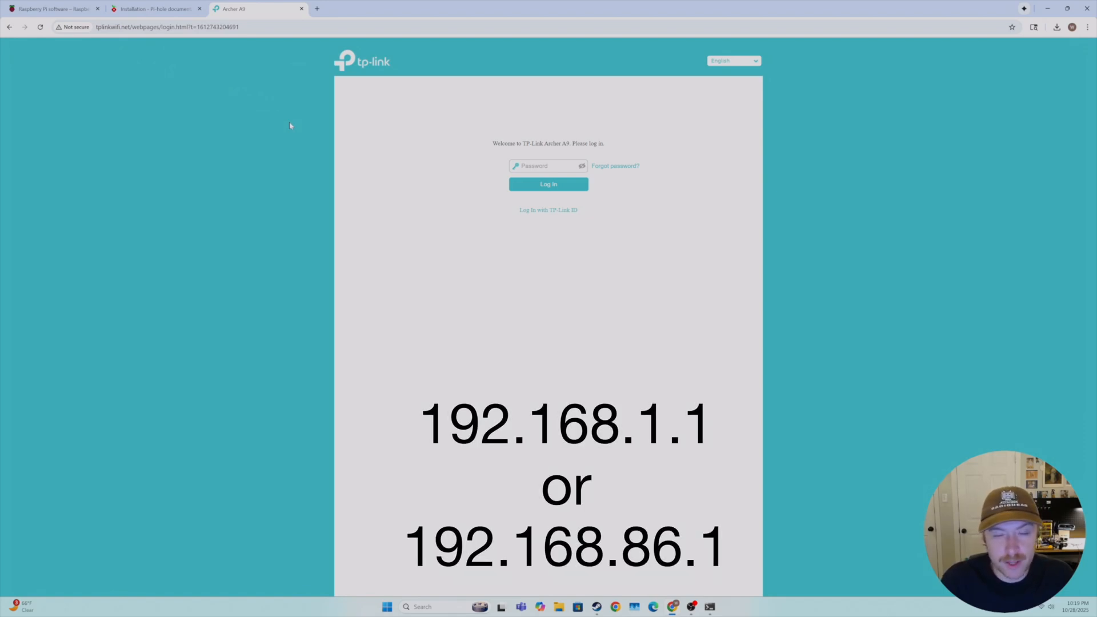
- Log into the tplinkwifi.net router admin with its password and expand Advanced network settings
left_click(546, 166)
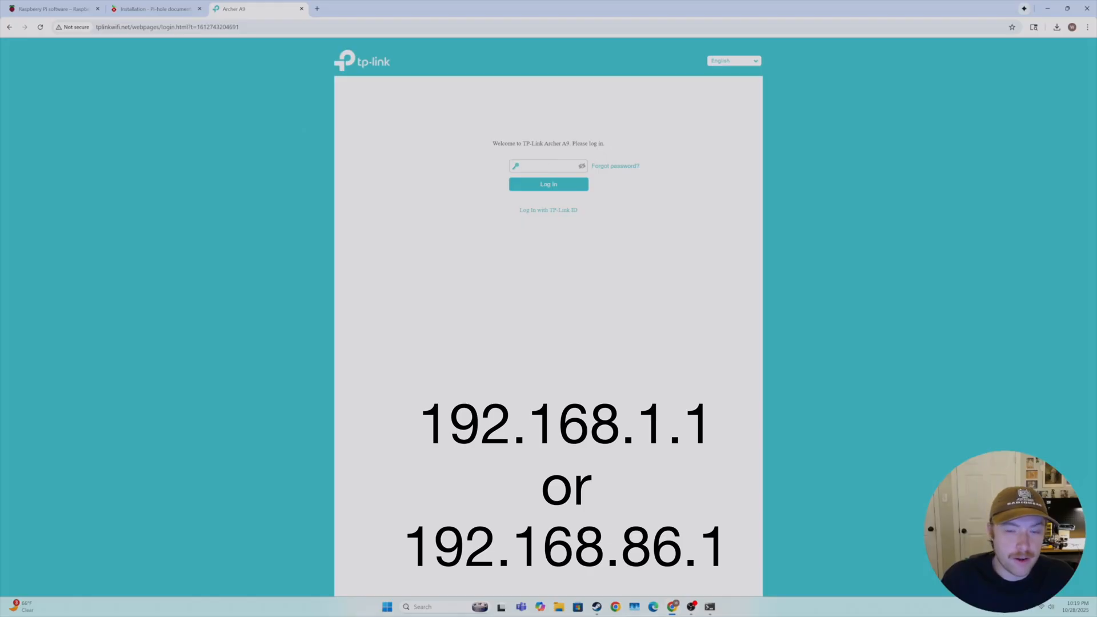
left_click(547, 166)
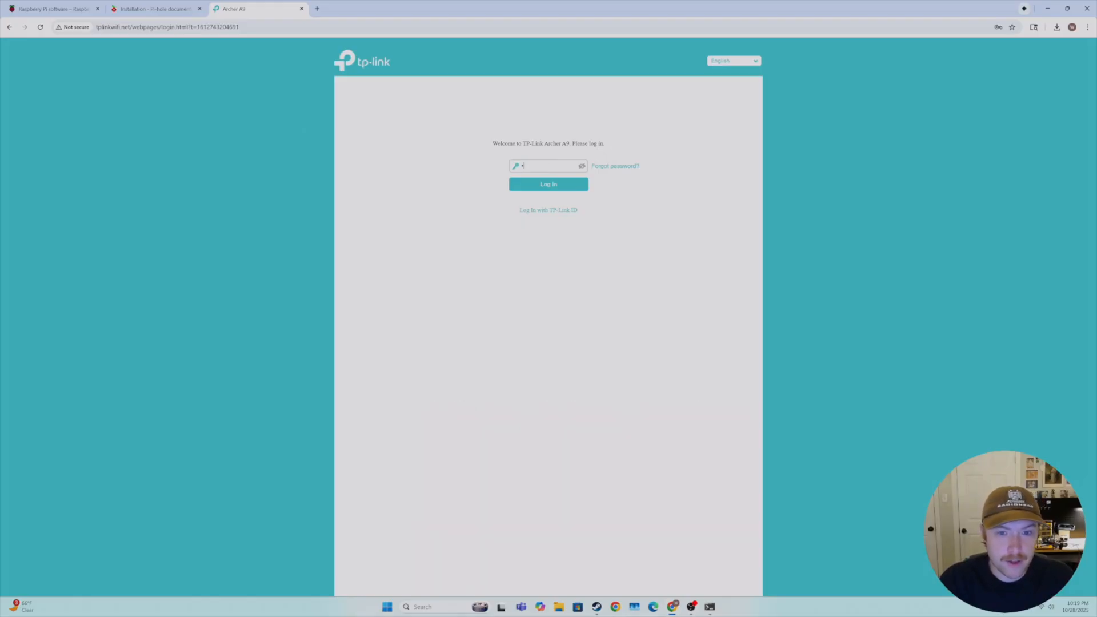
left_click(548, 184)
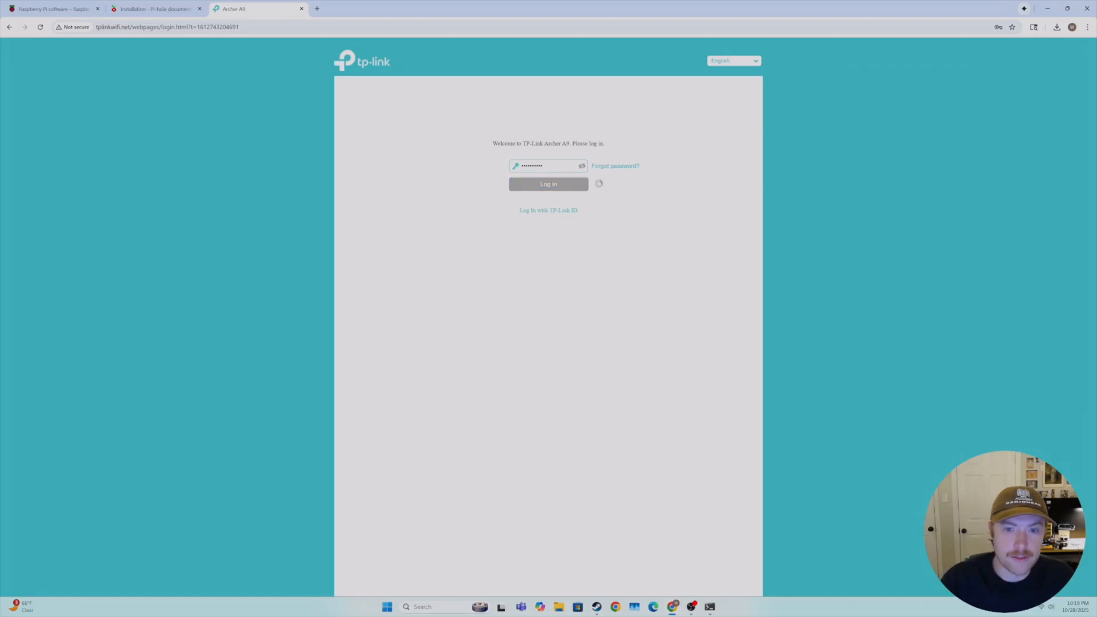
left_click(548, 184)
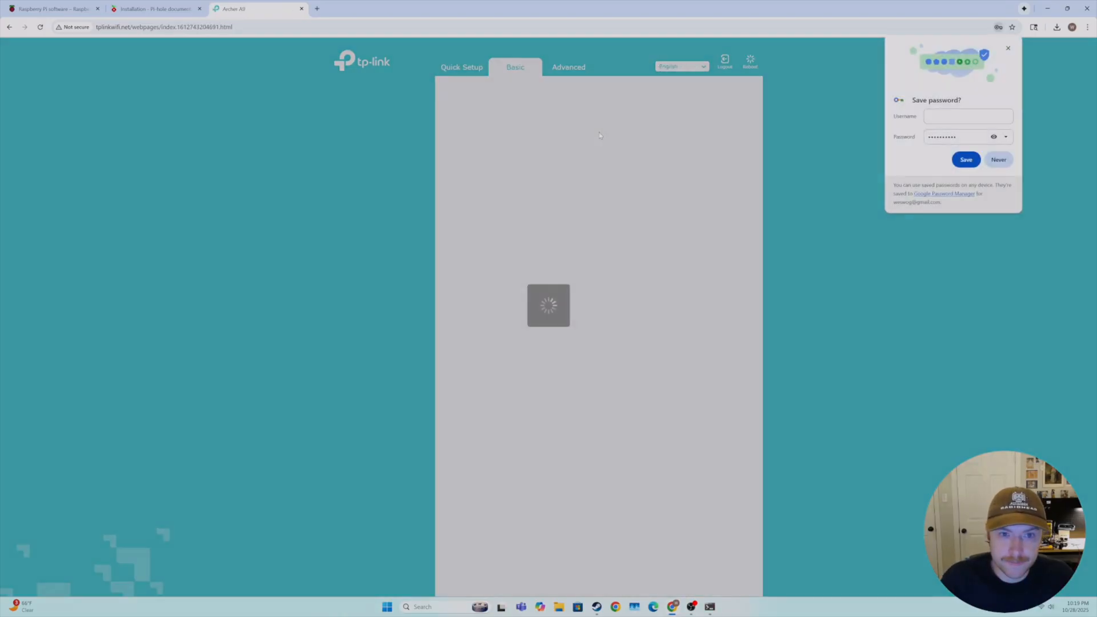
left_click(568, 66)
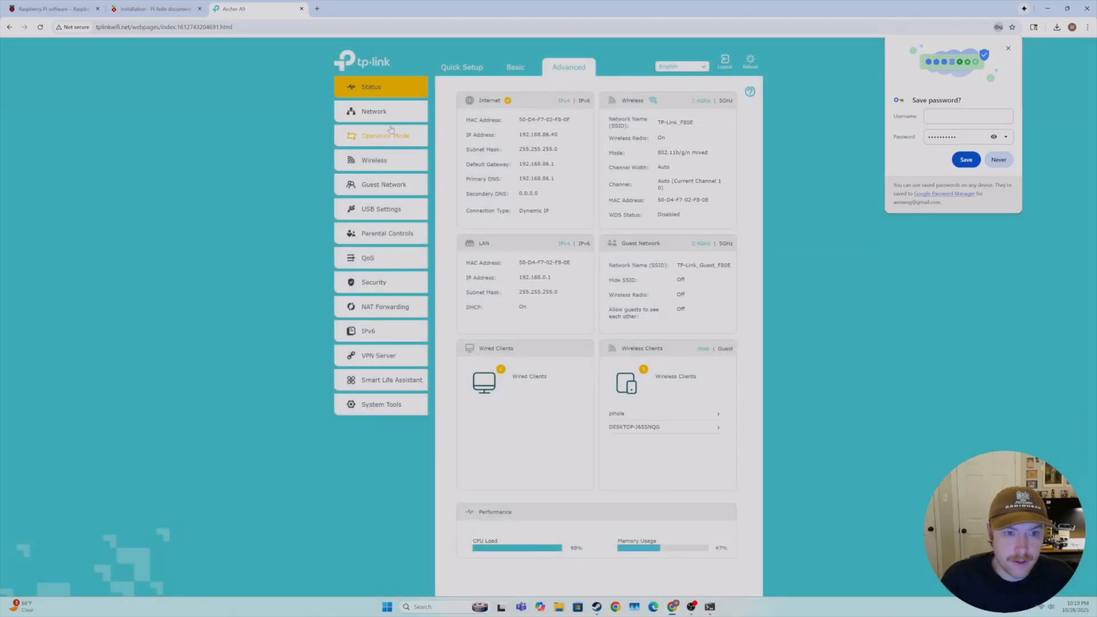
left_click(373, 112)
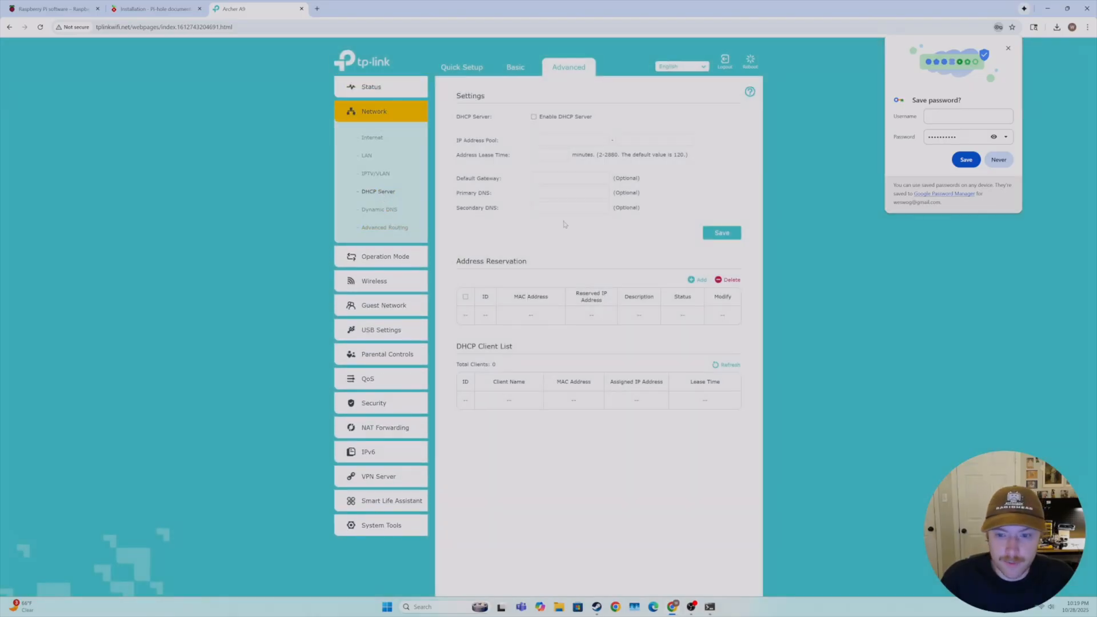
- Add and save a 'pihole' DHCP reservation mapping its MAC address to 192.168.0.199
left_click(534, 116)
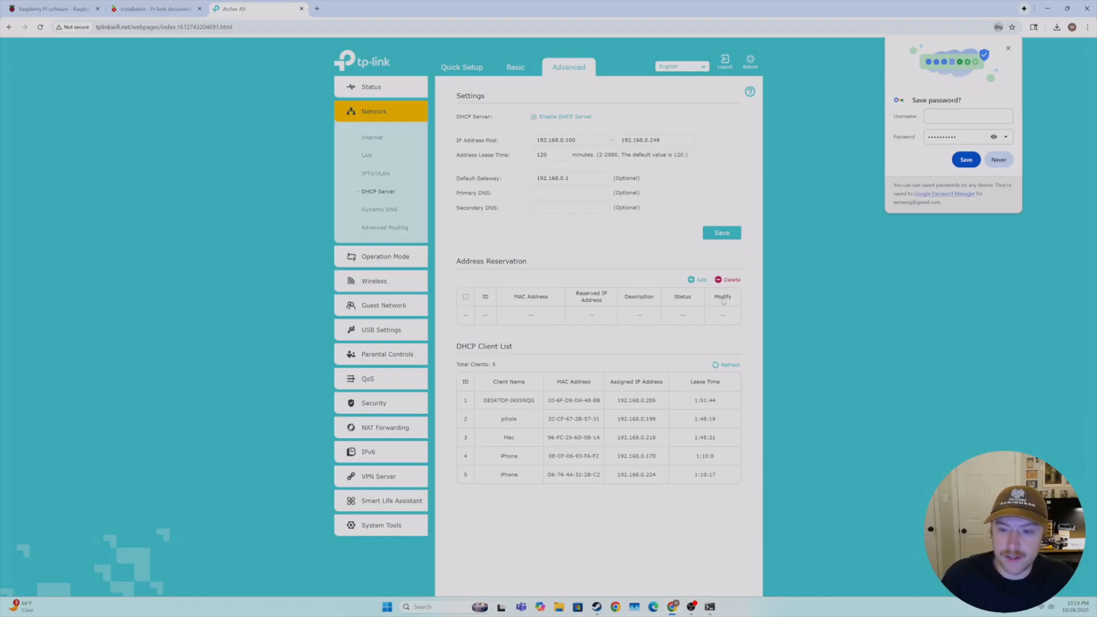
left_click(698, 280)
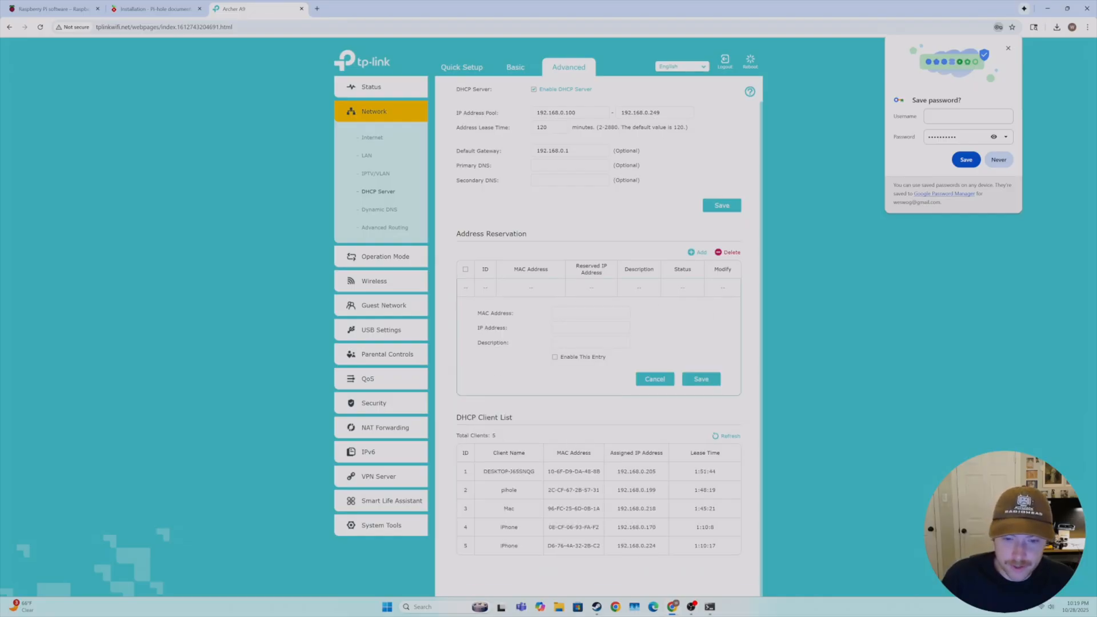
double_click(573, 490)
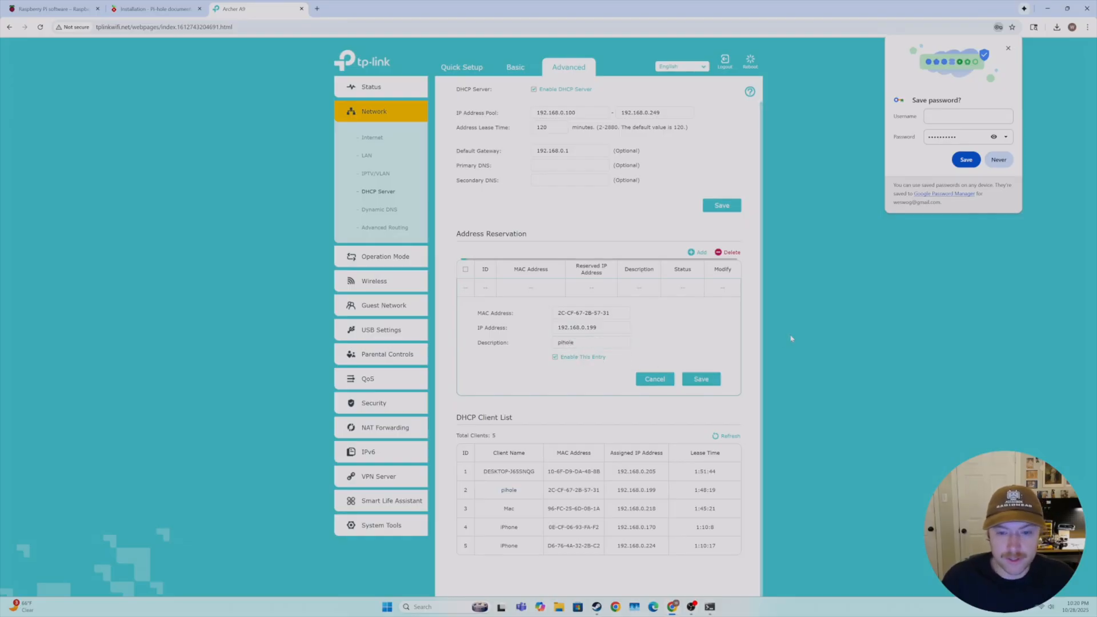
left_click(701, 378)
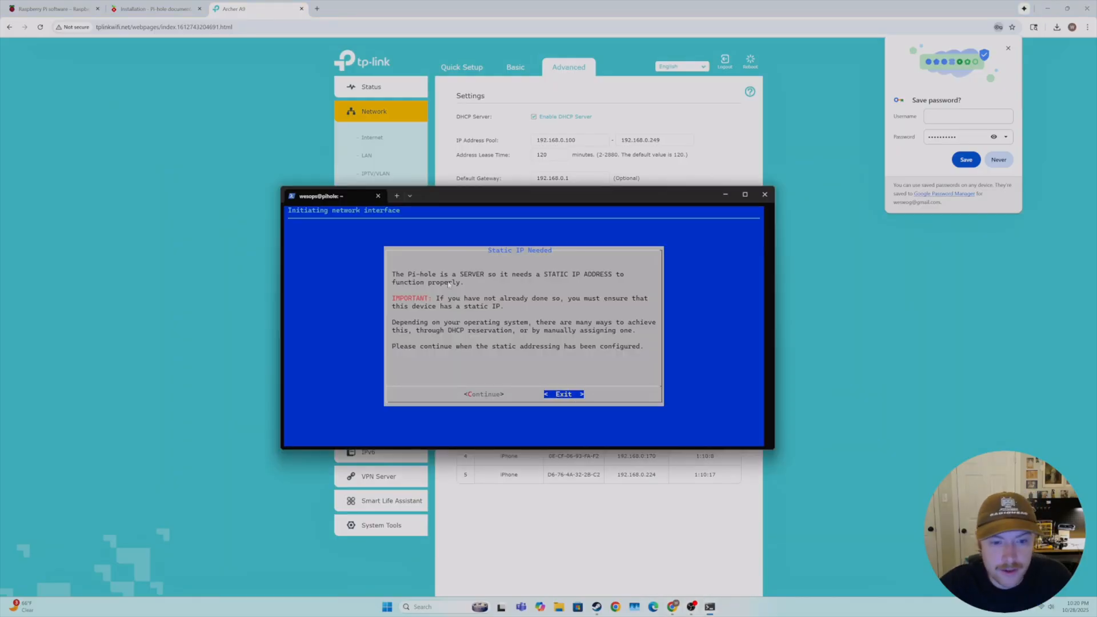
mouse_move(500, 356)
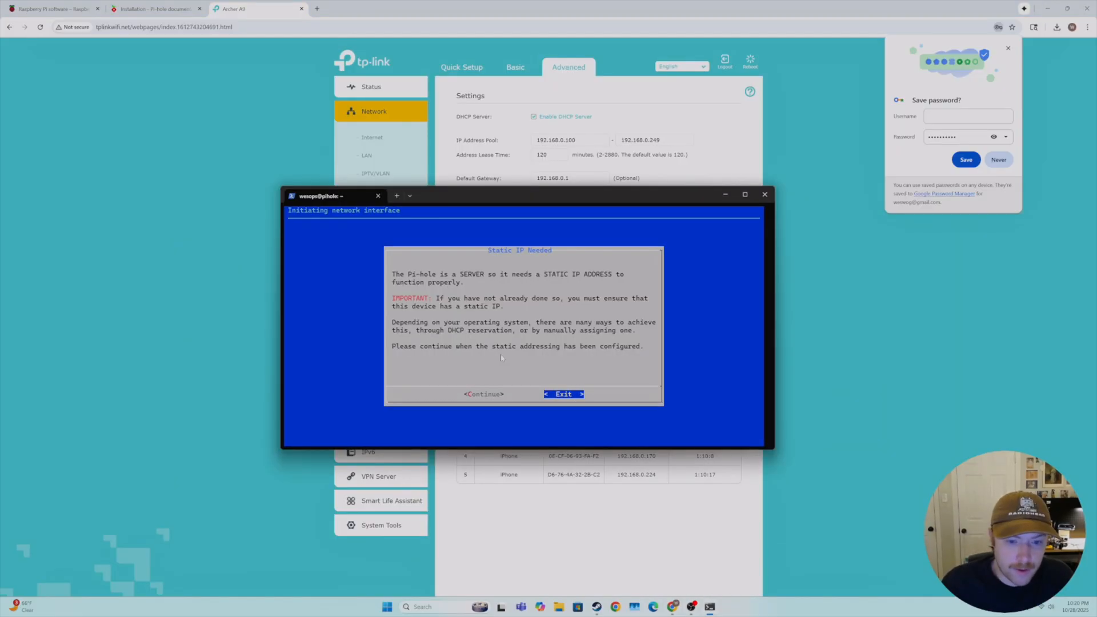
- Continue past the static IP warning, keep eth0, and choose Cloudflare (DNSSEC) as upstream DNS
left_click(483, 393)
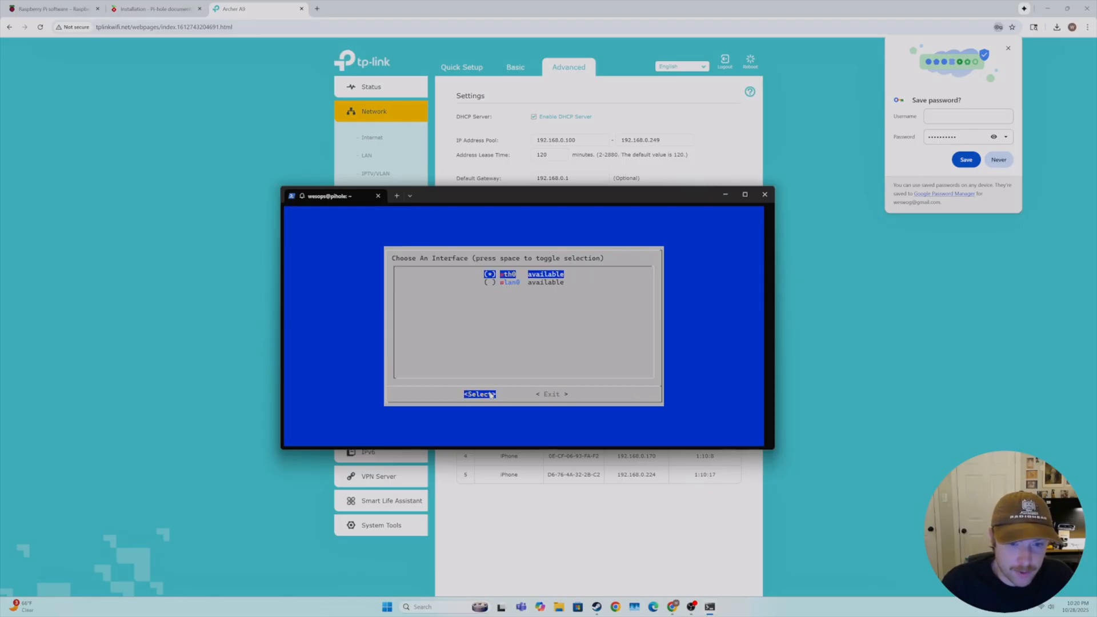
key("Down")
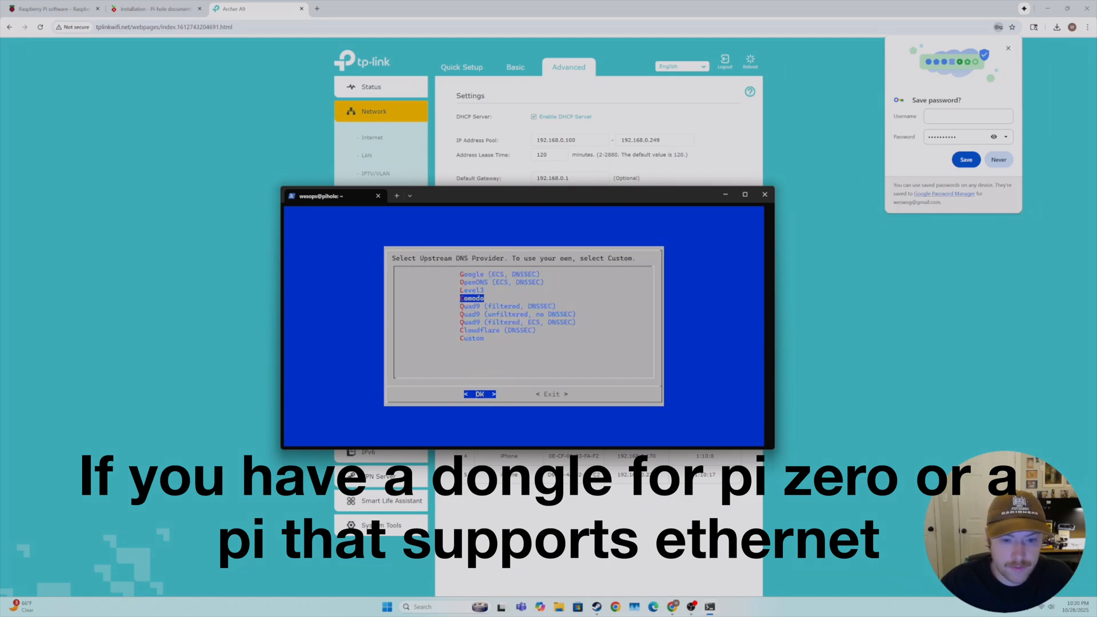
key("Down")
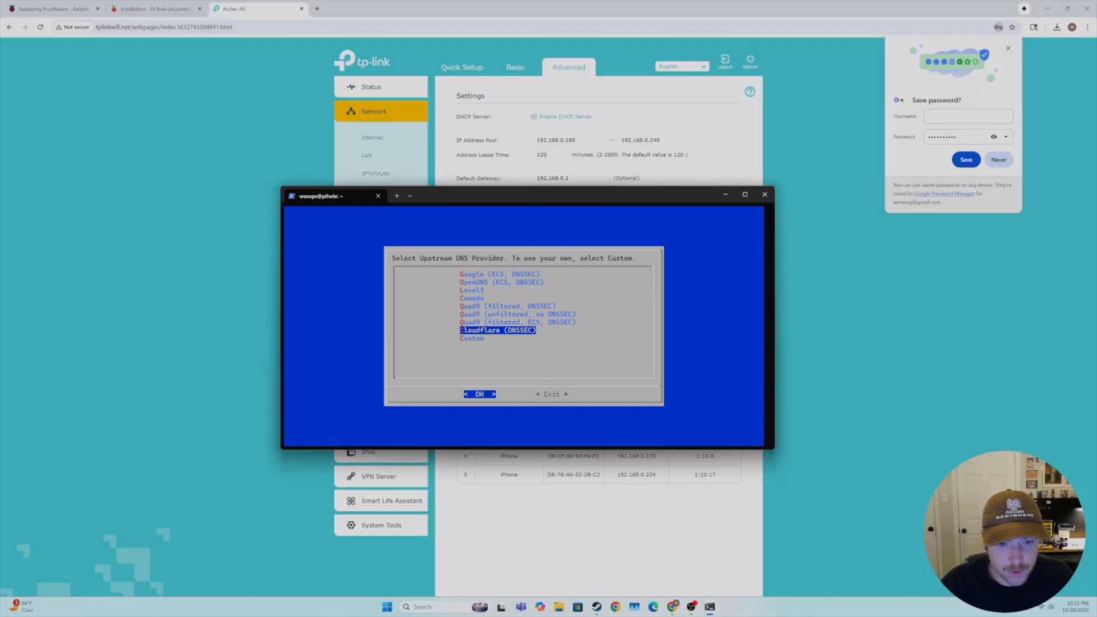
left_click(479, 393)
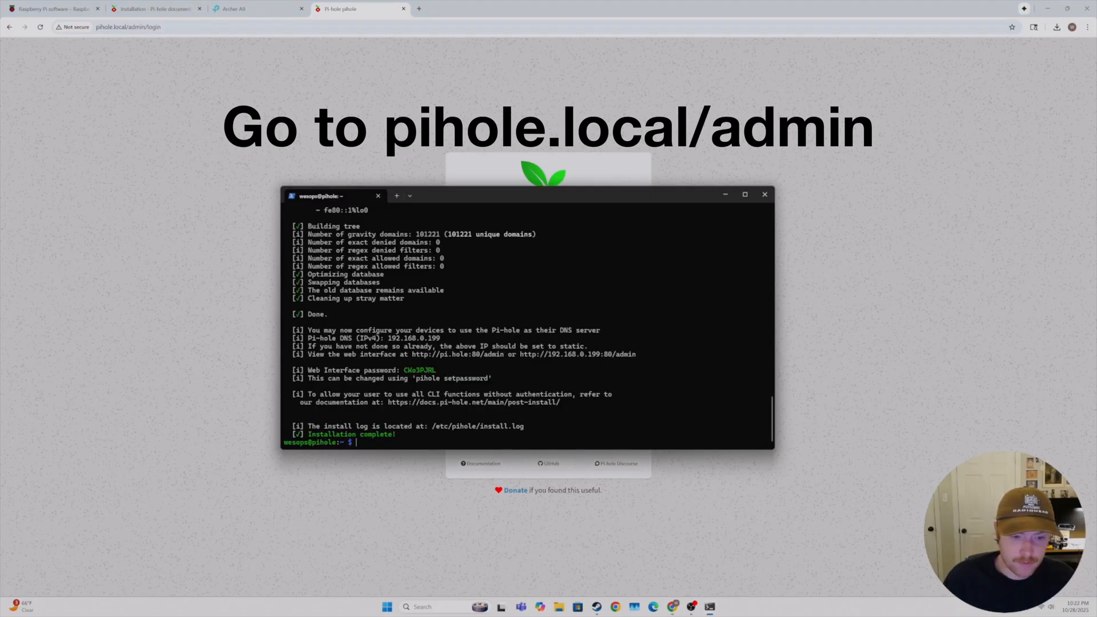
- Reset the web password with sudo pihole setpassword, log into pihole.local/admin, and return to the router
type("pihole setpassword")
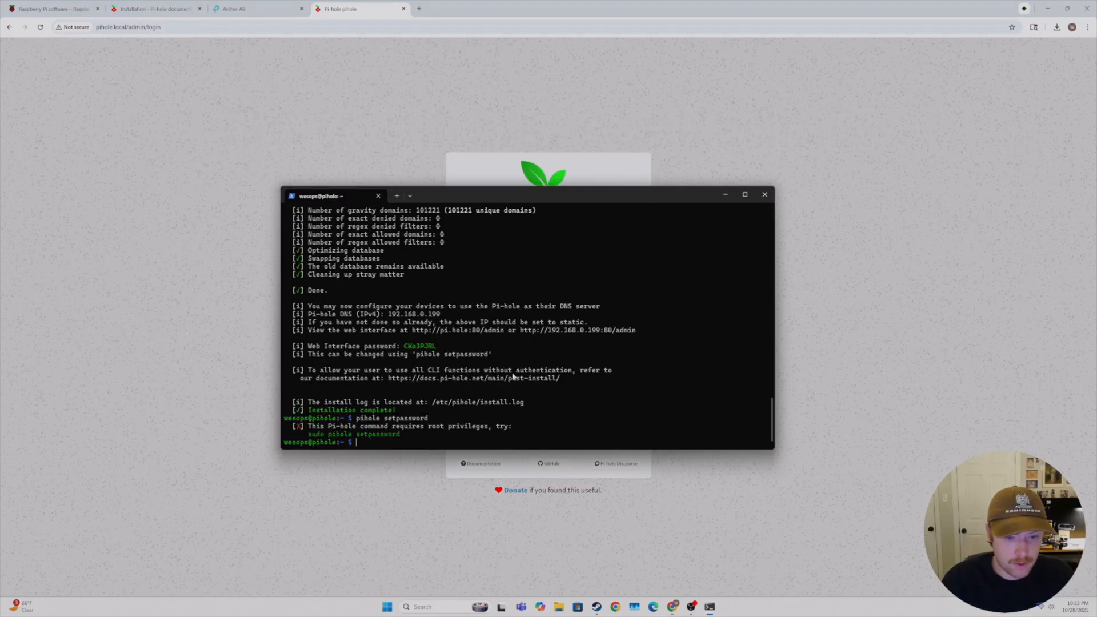
type("sudo pihole setpassword")
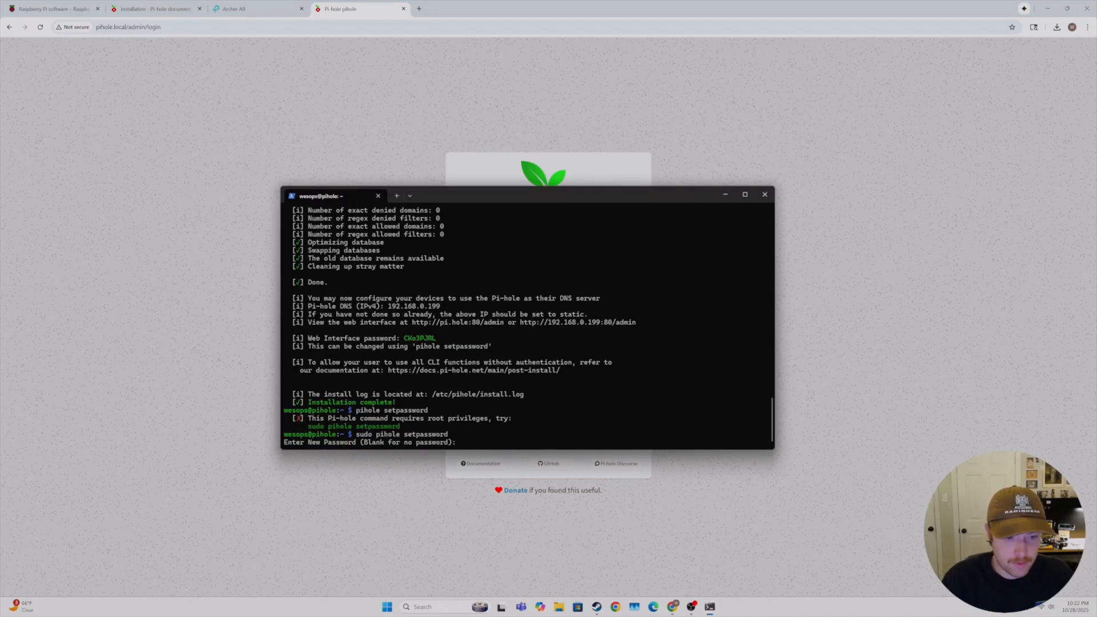
left_click(764, 195)
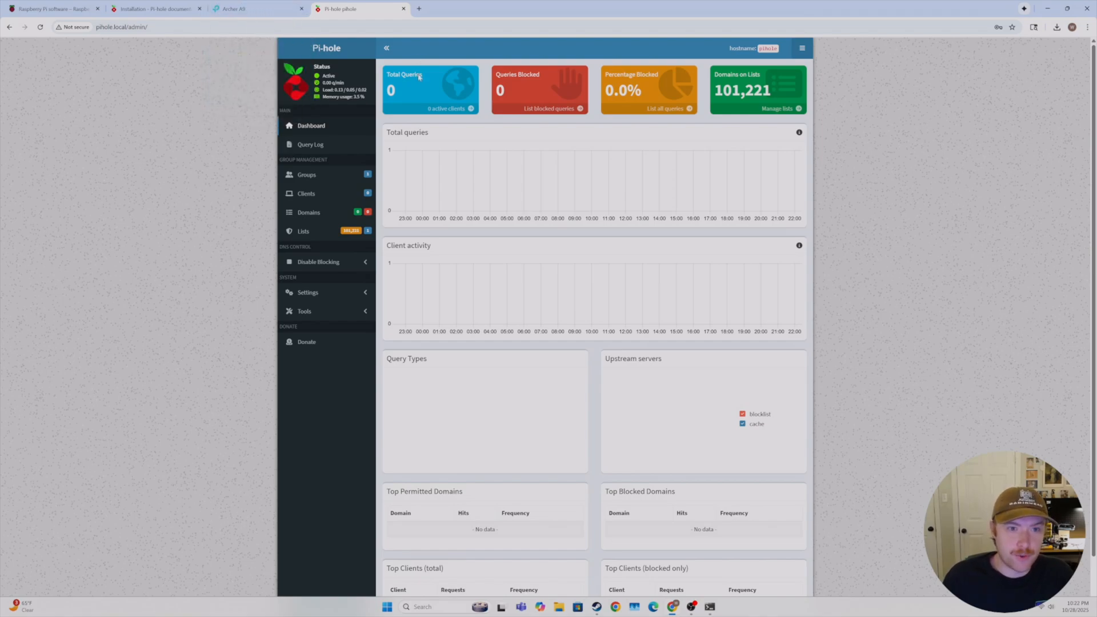
mouse_move(581, 86)
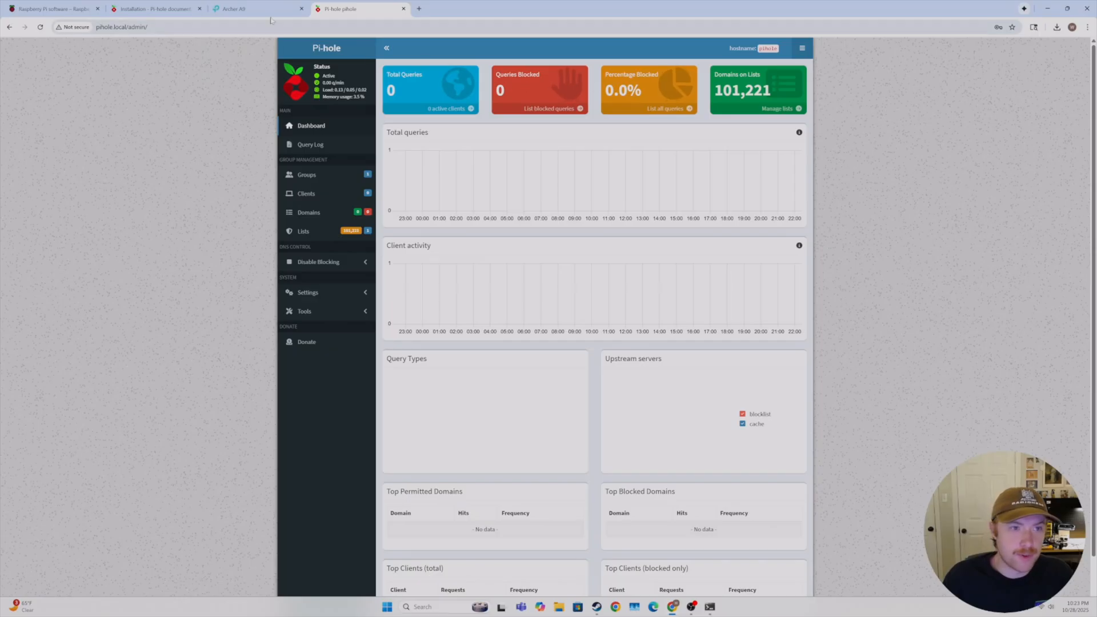
left_click(252, 9)
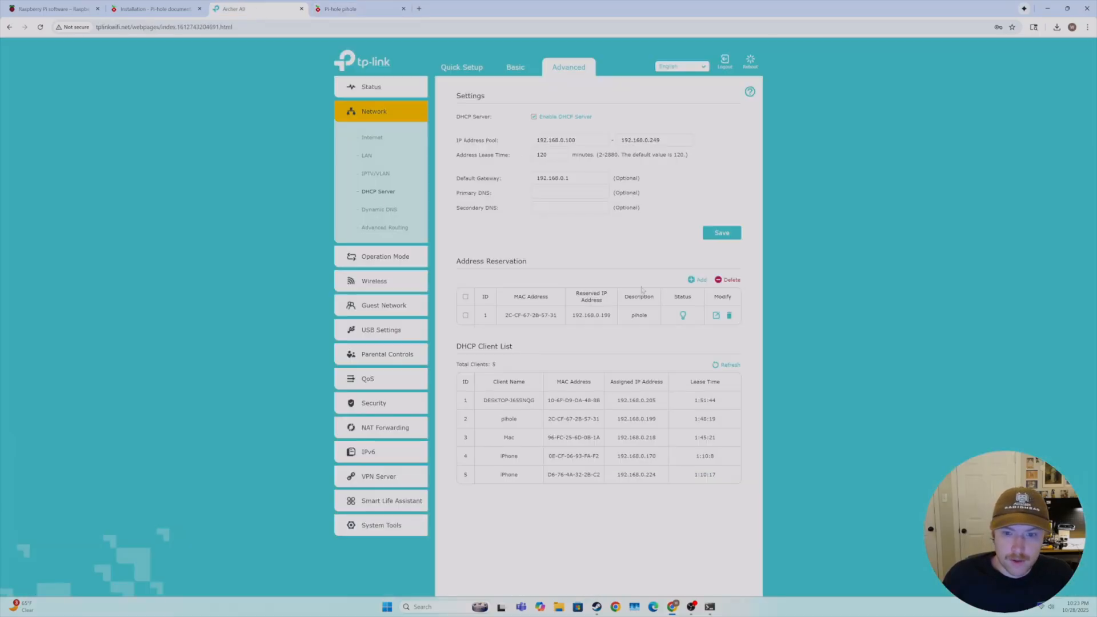
- Set the router DHCP server's Primary DNS to 192.168.0.199 and save
double_click(590, 315)
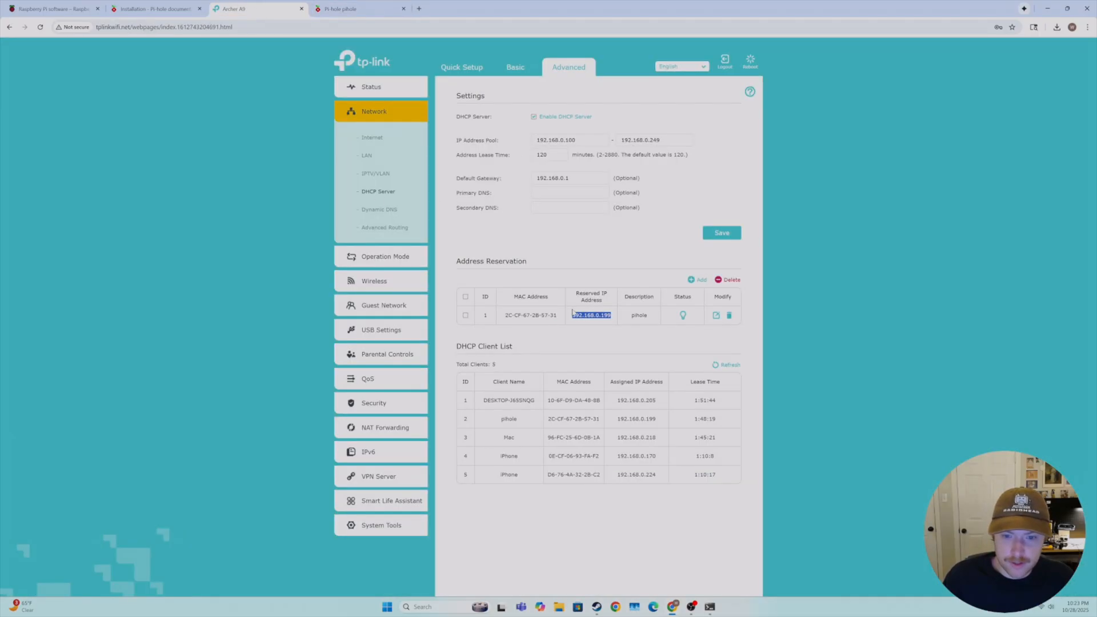
type("192.168.0.199")
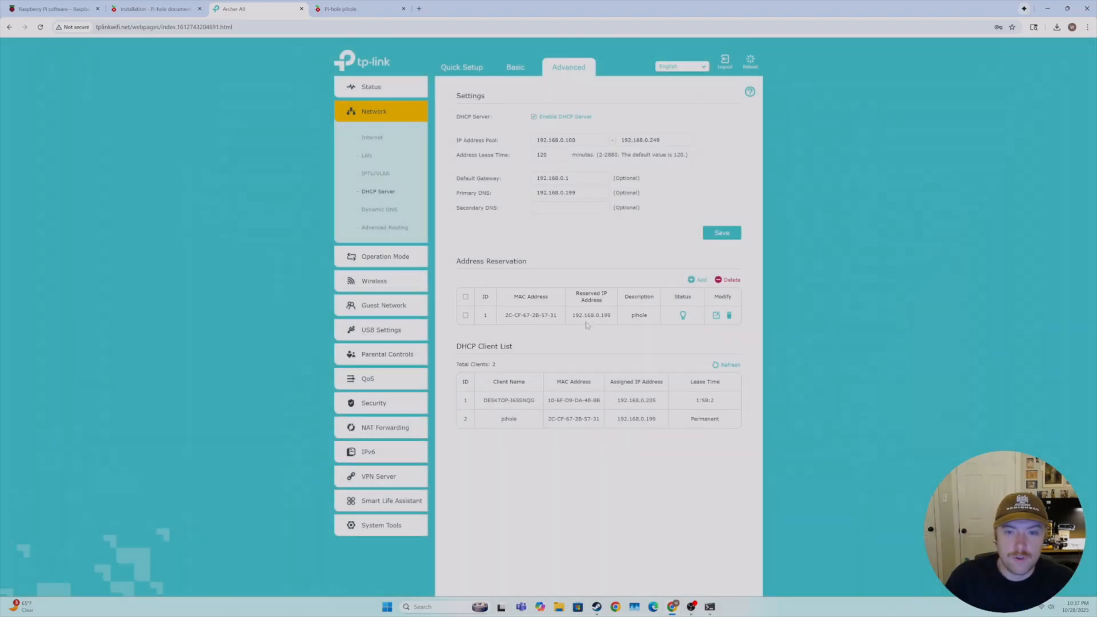
left_click(357, 9)
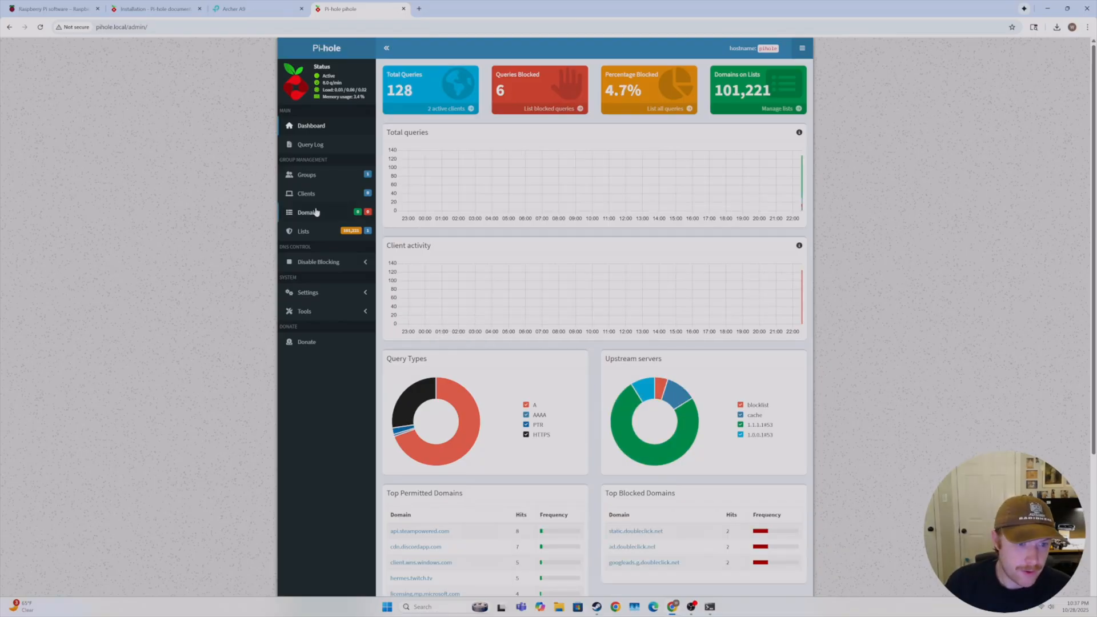
- View the subscribed default blocklist, then go to Tools > Update Gravity
left_click(303, 230)
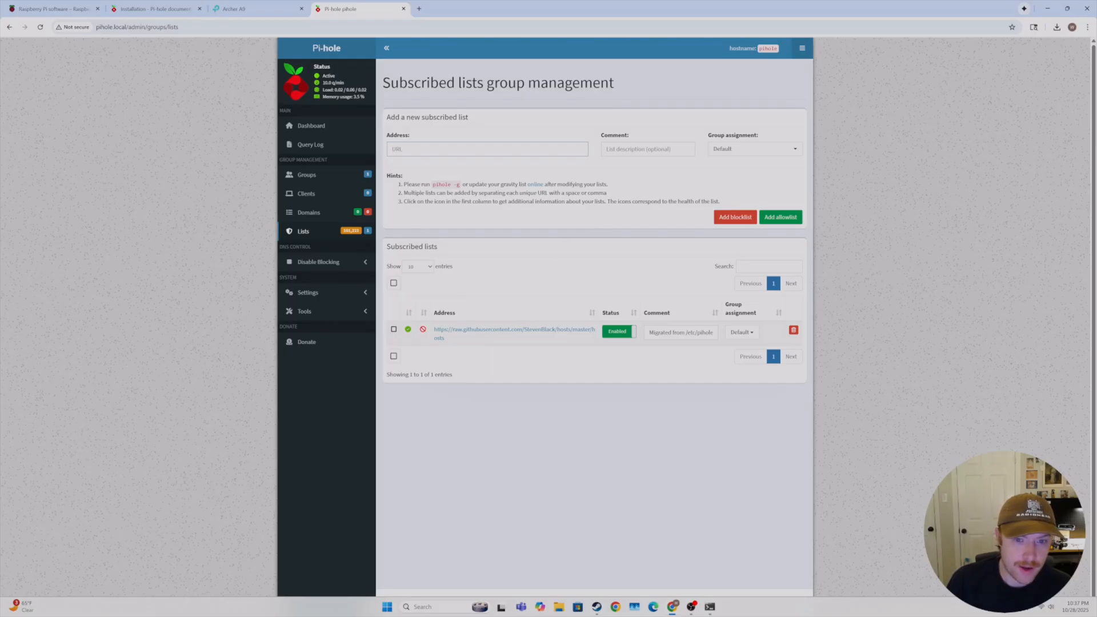
left_click(308, 292)
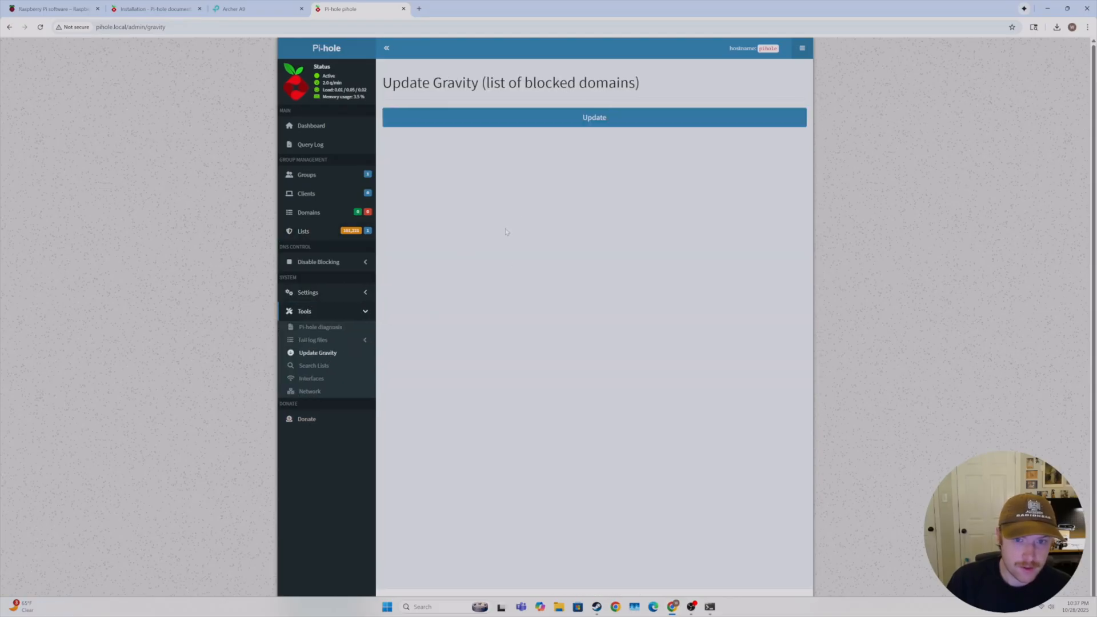
mouse_move(318, 266)
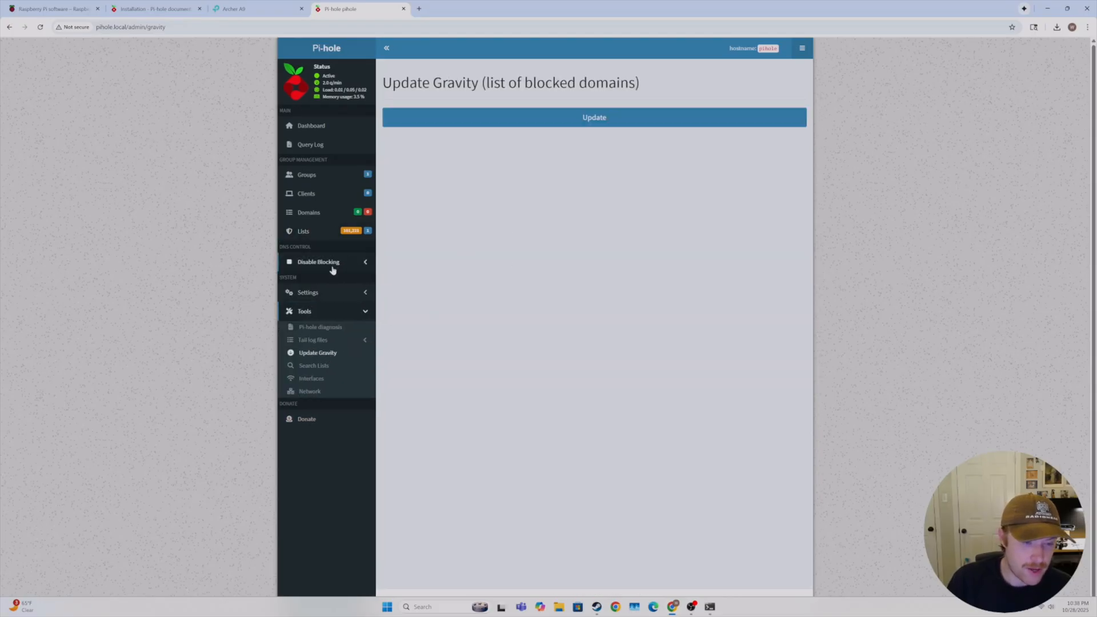